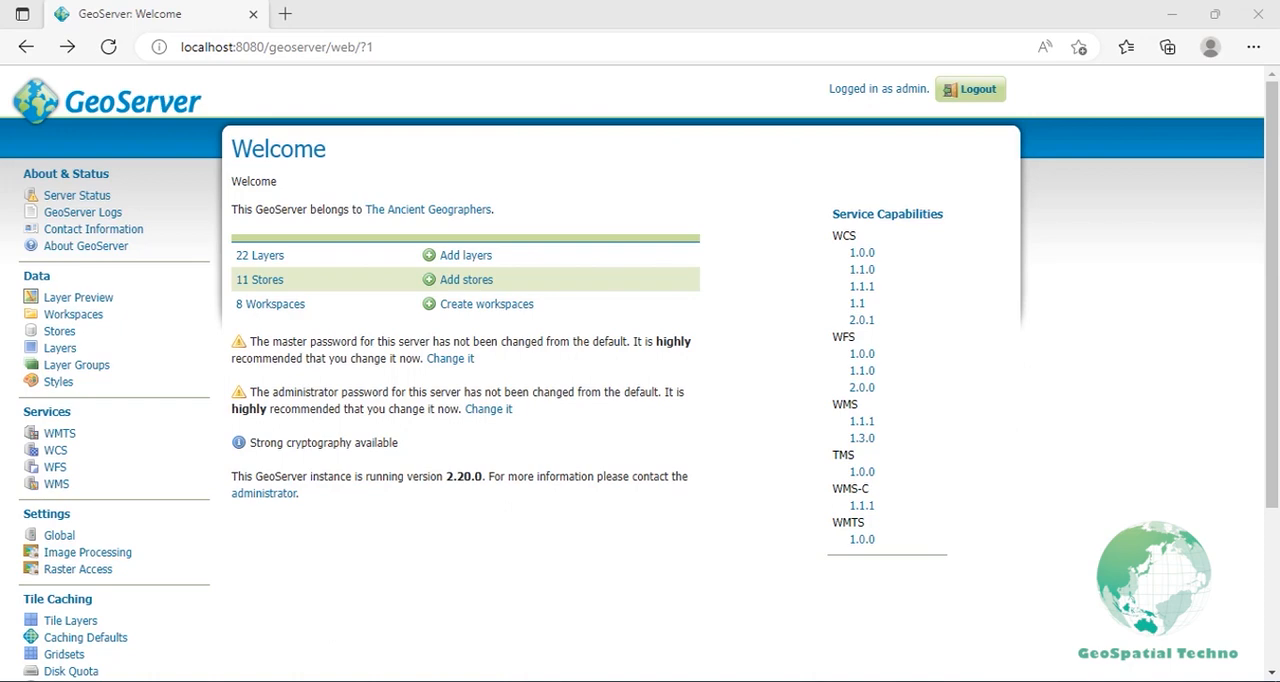
# Step: Scroll the sidebar and open Tile Caching > Tile Layers, listing 26 cached layers
pyautogui.scroll(-3)
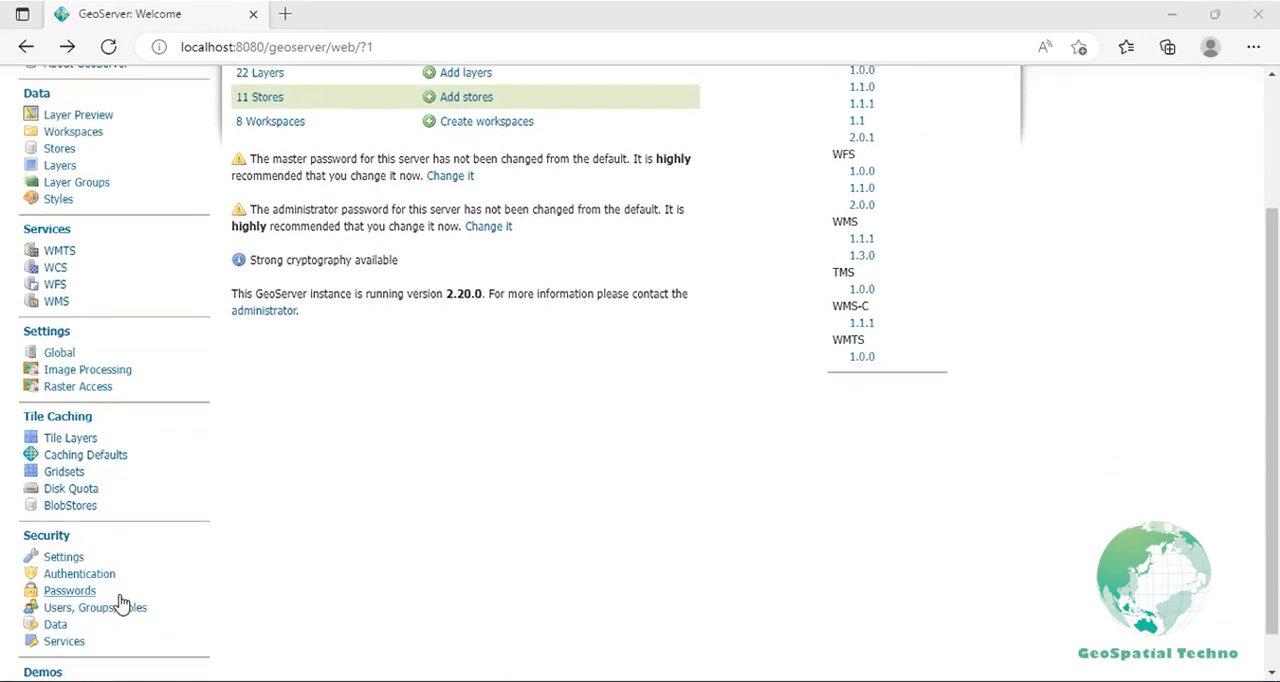
pyautogui.scroll(-3)
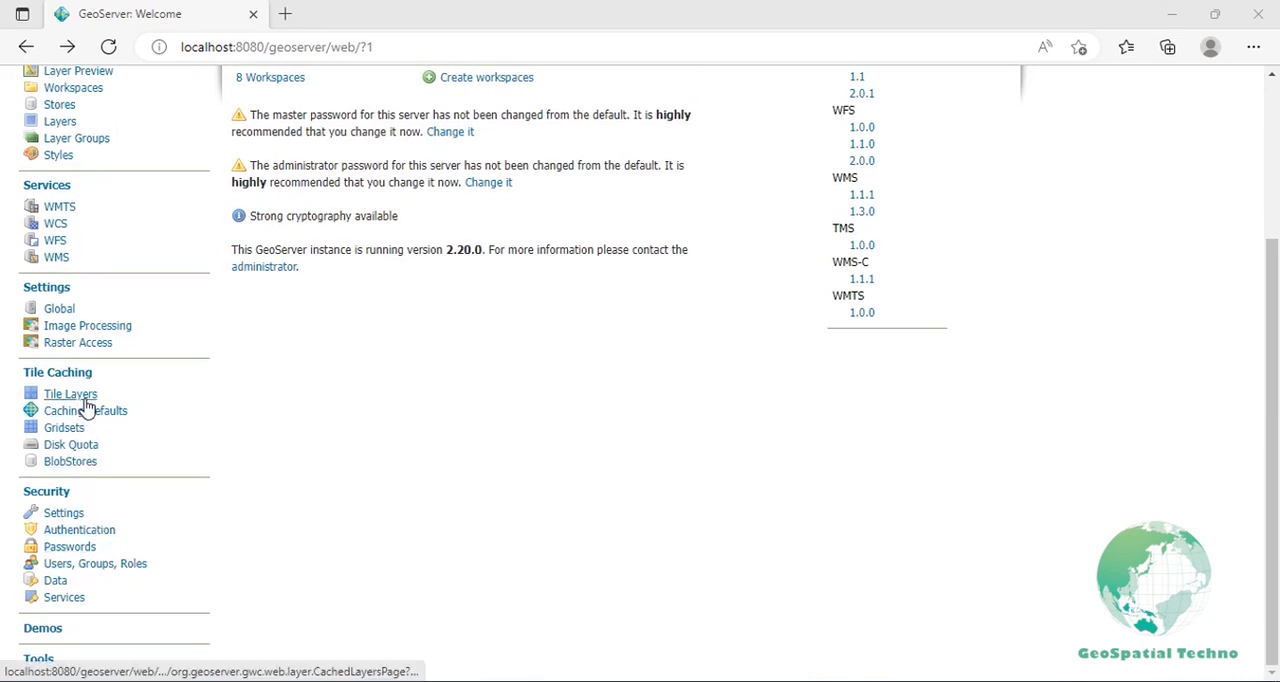
pyautogui.moveTo(70, 393)
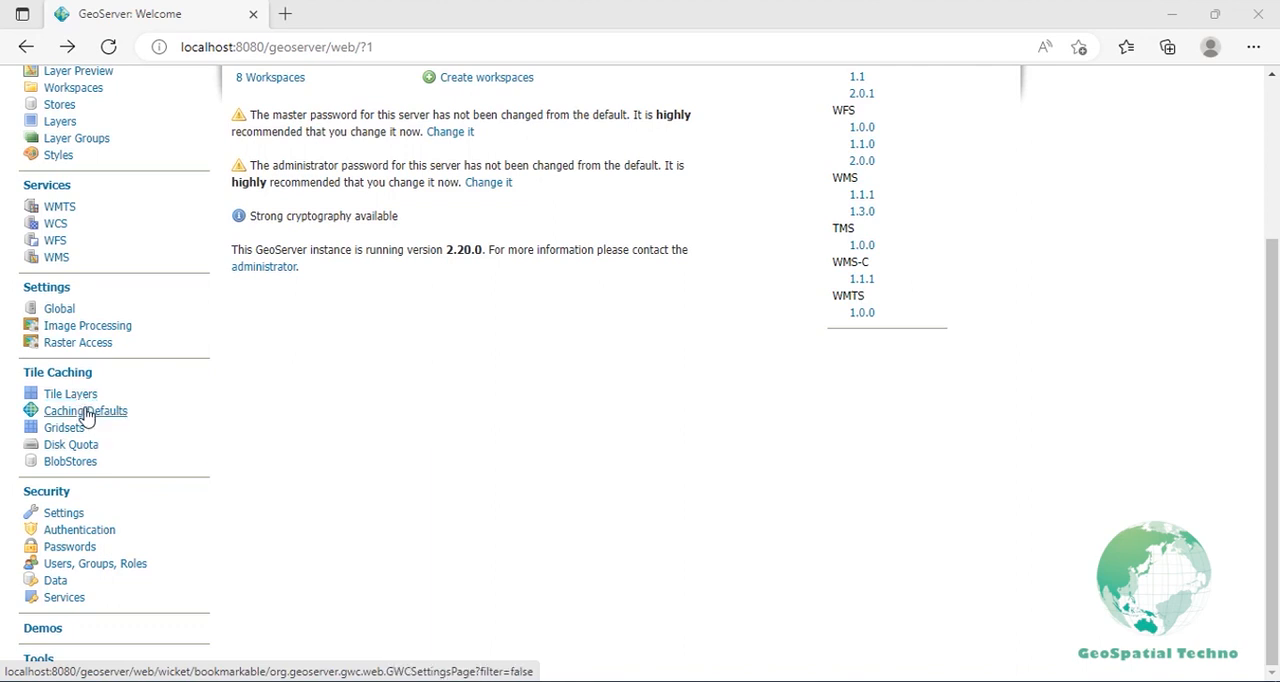
pyautogui.moveTo(85, 411)
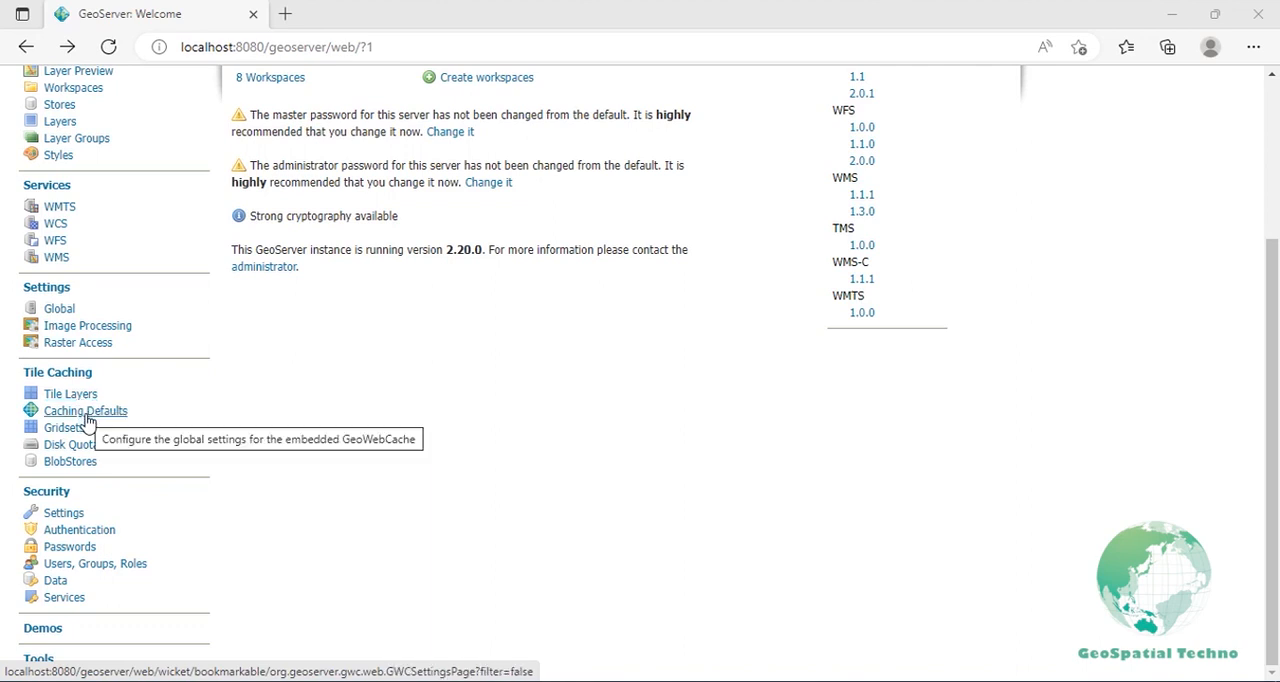
pyautogui.moveTo(63, 427)
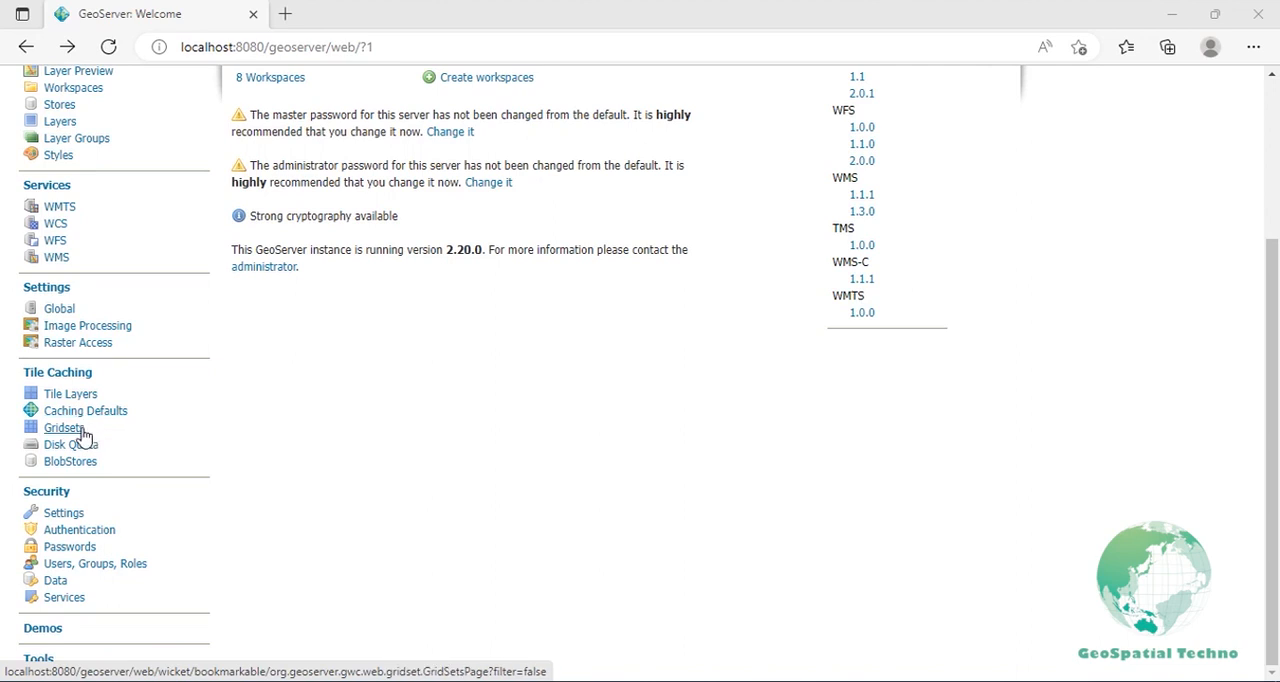
pyautogui.moveTo(64, 427)
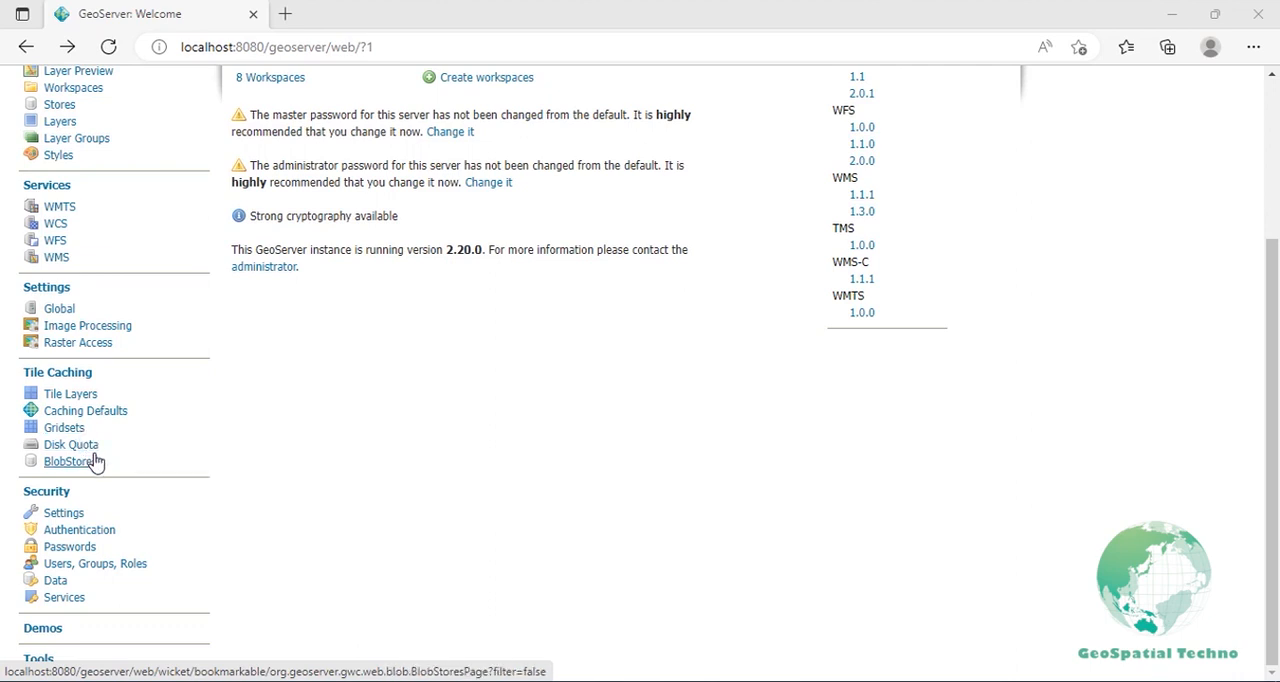
pyautogui.moveTo(71, 461)
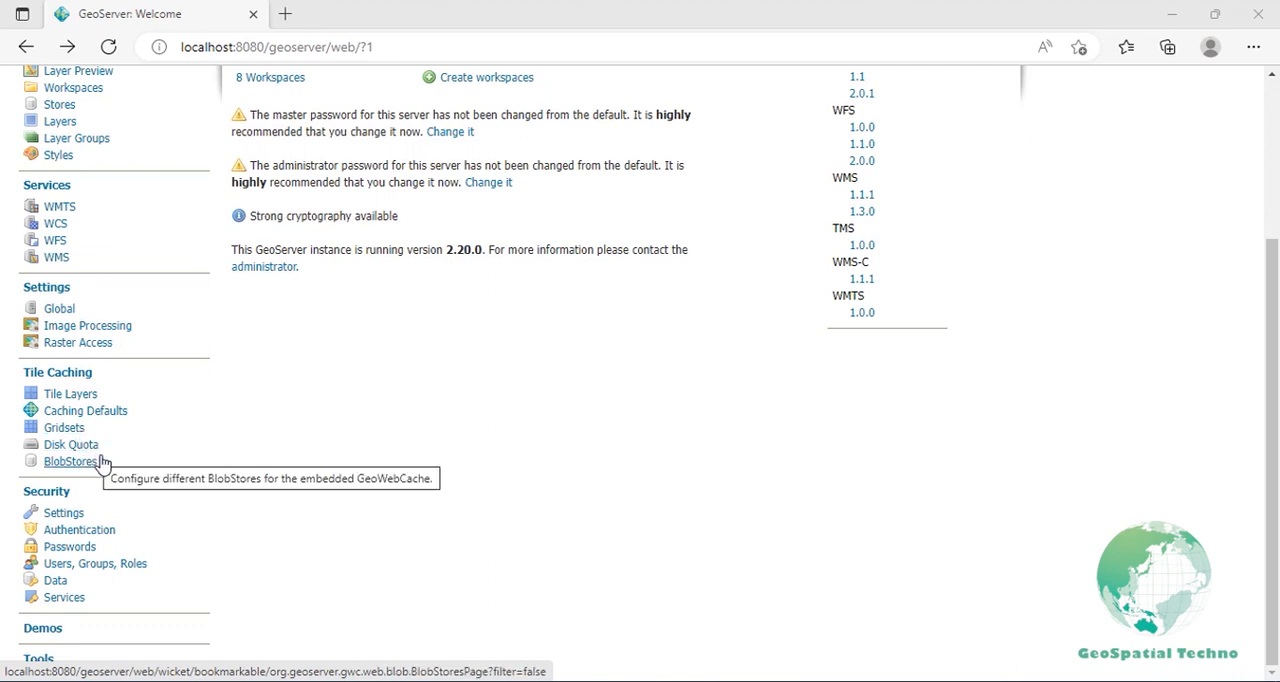
pyautogui.moveTo(71, 444)
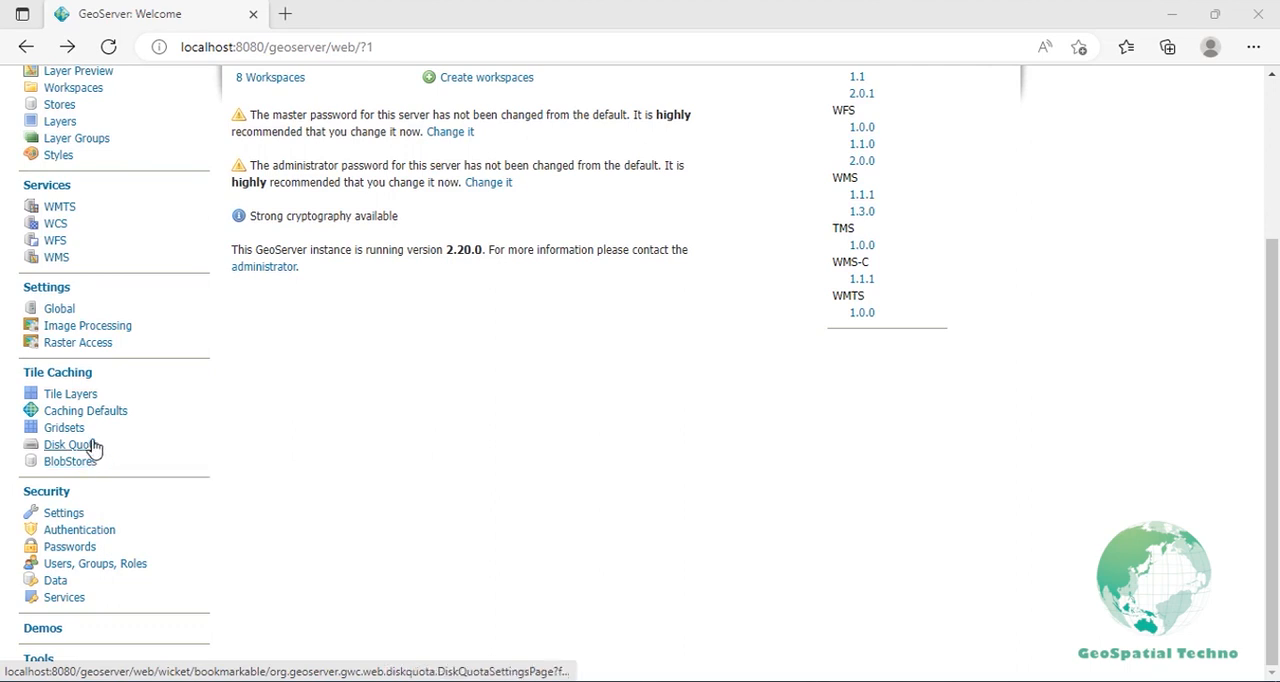
pyautogui.click(70, 393)
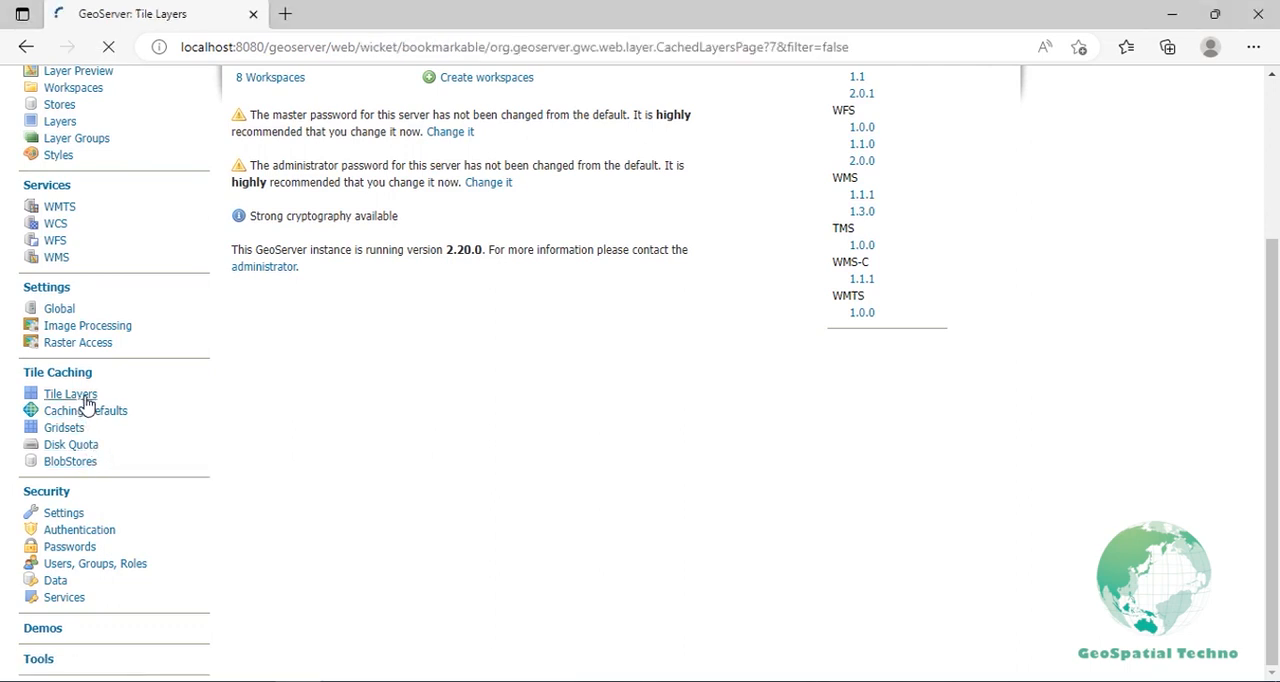
pyautogui.click(70, 393)
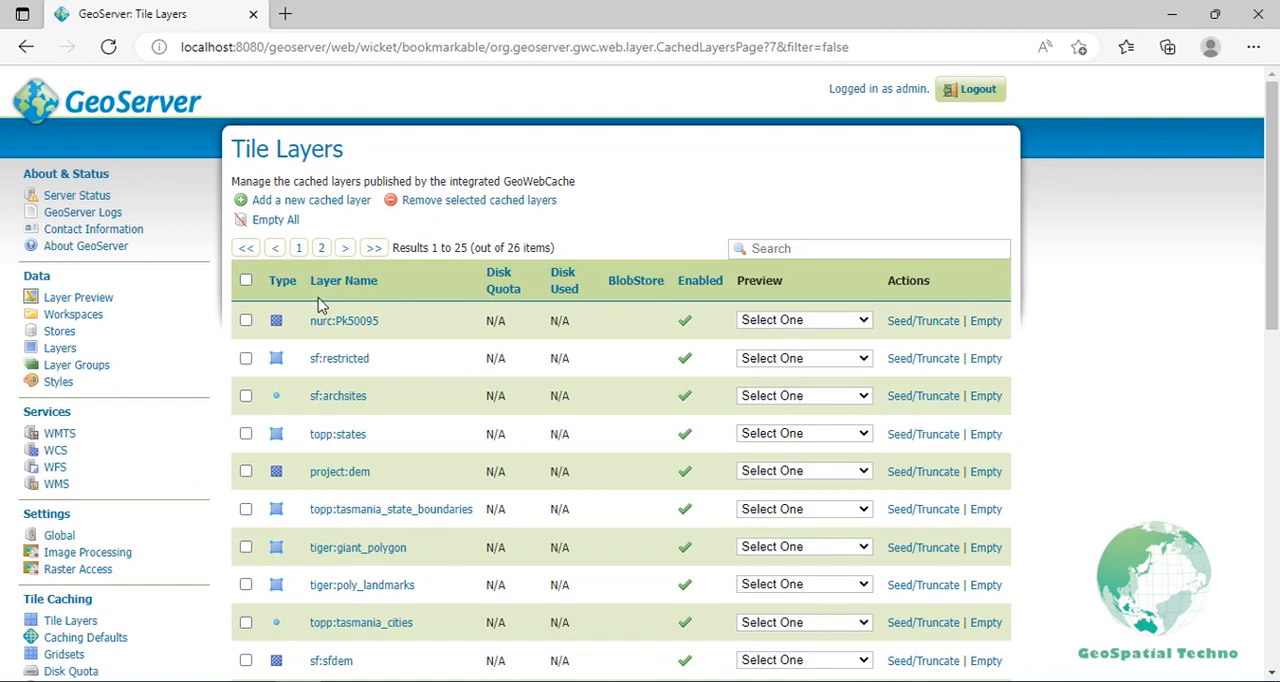
pyautogui.moveTo(315, 305)
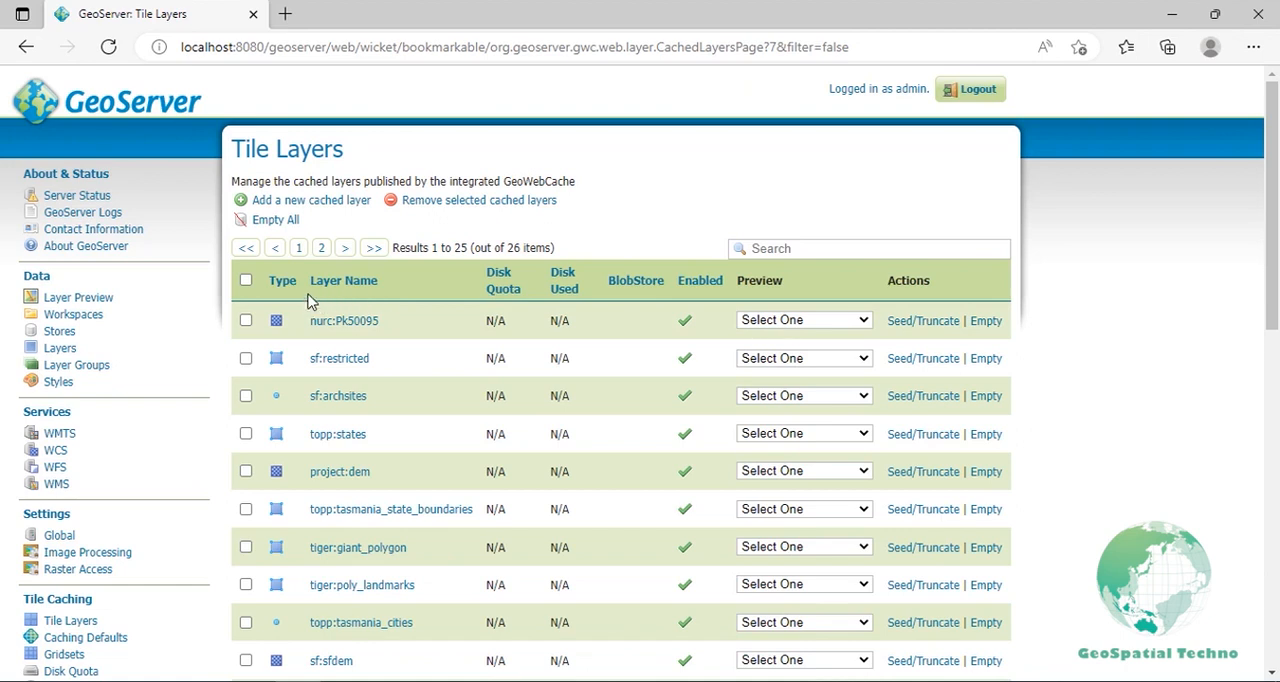
pyautogui.moveTo(312, 303)
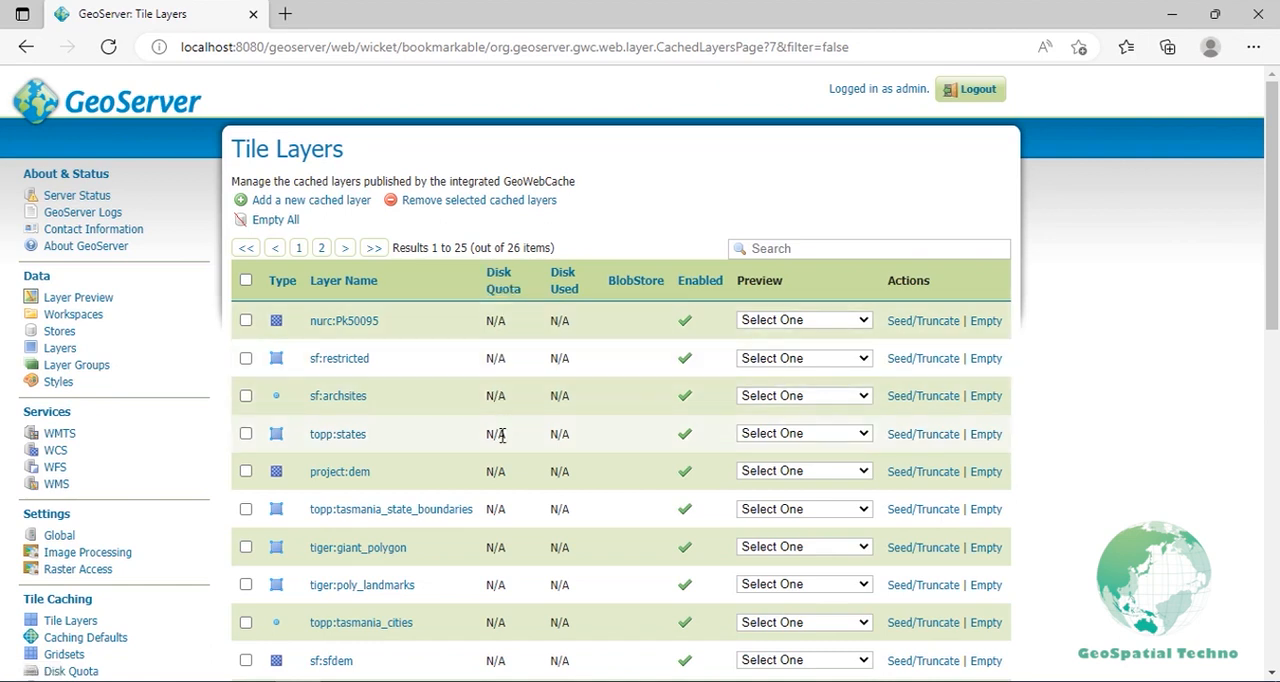
pyautogui.moveTo(508, 443)
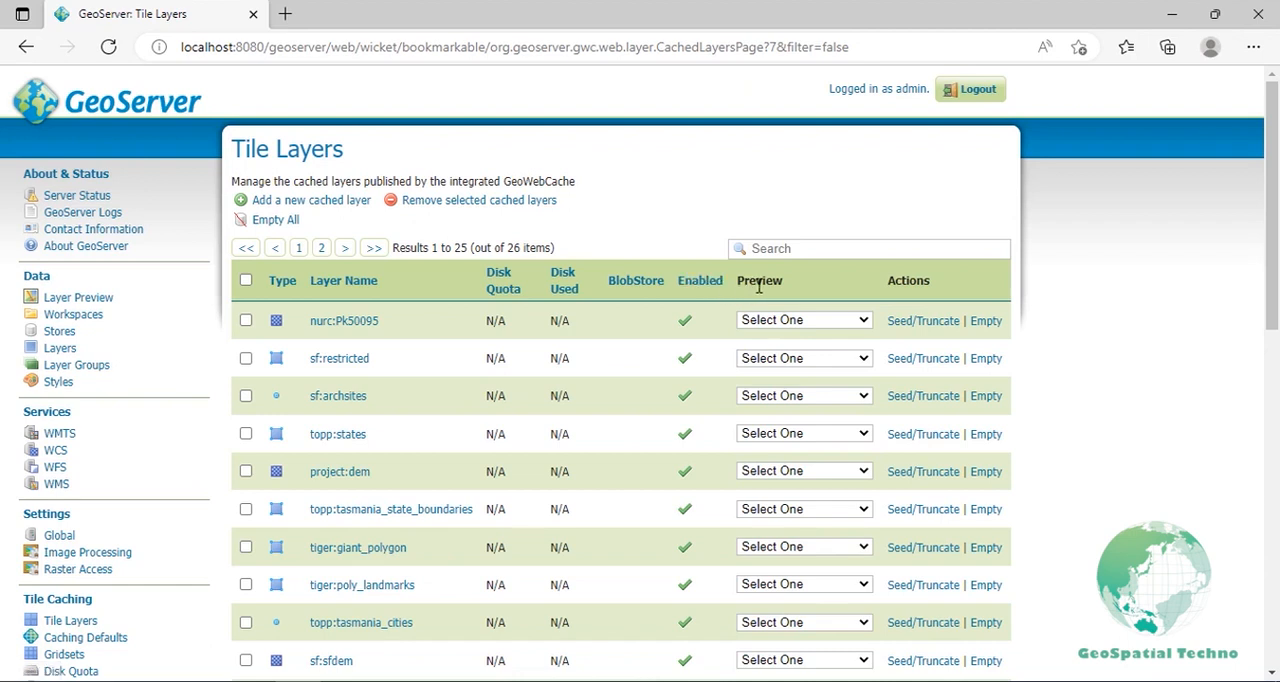
pyautogui.moveTo(783, 293)
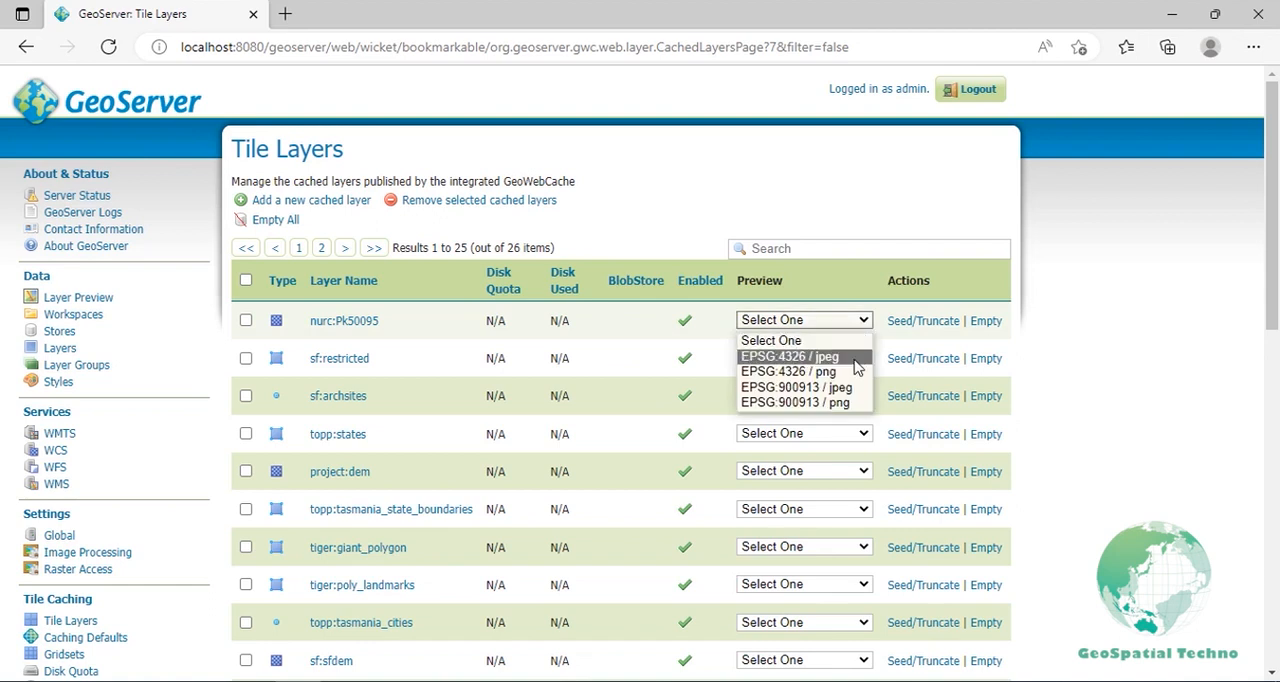
pyautogui.moveTo(803, 340)
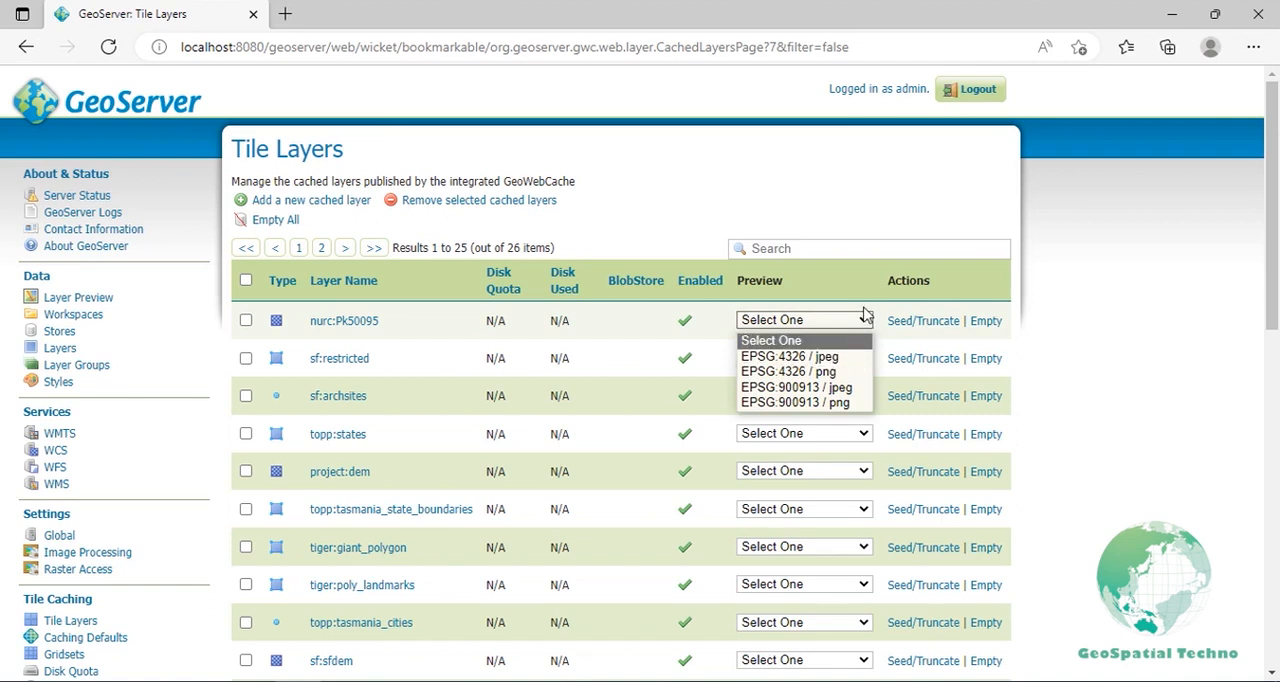
pyautogui.moveTo(920, 307)
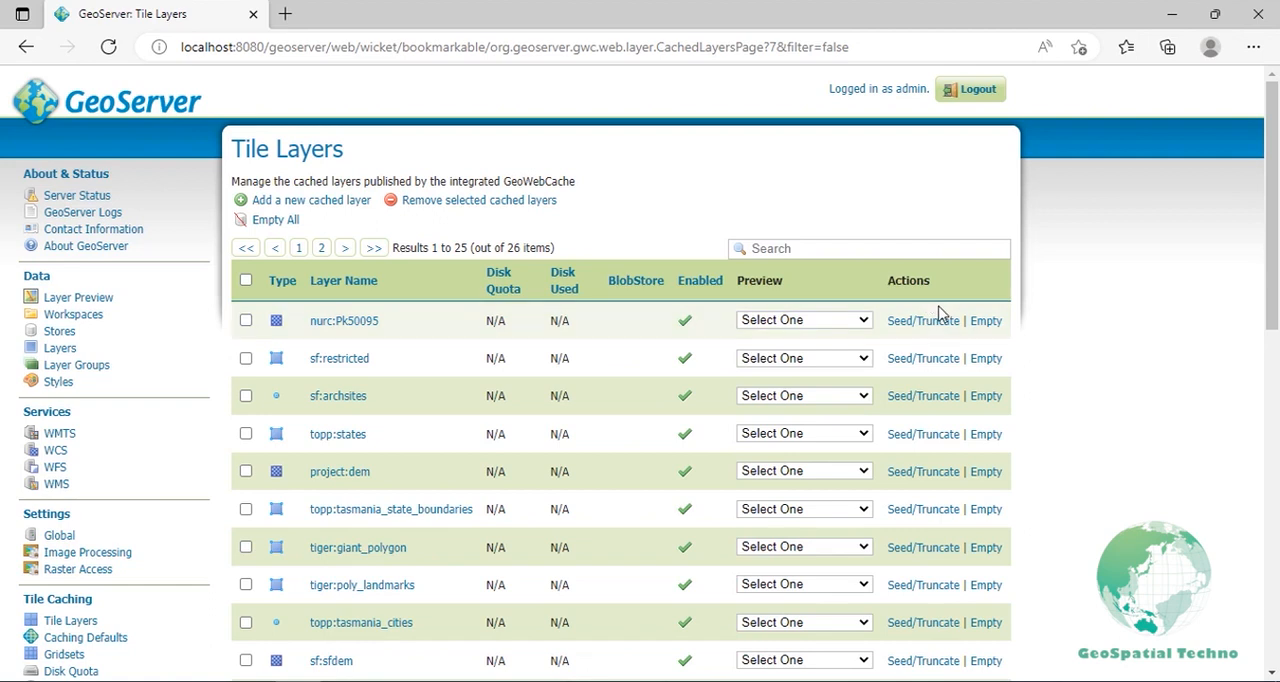
pyautogui.moveTo(921, 320)
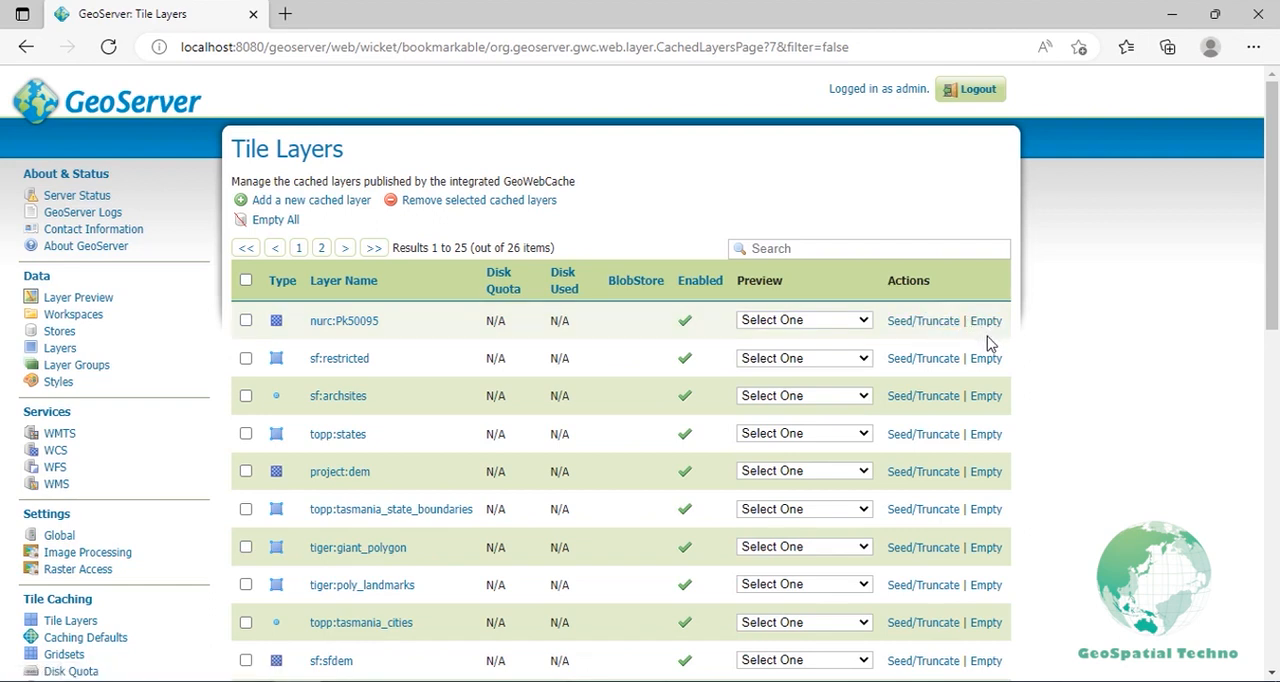
pyautogui.moveTo(1010, 345)
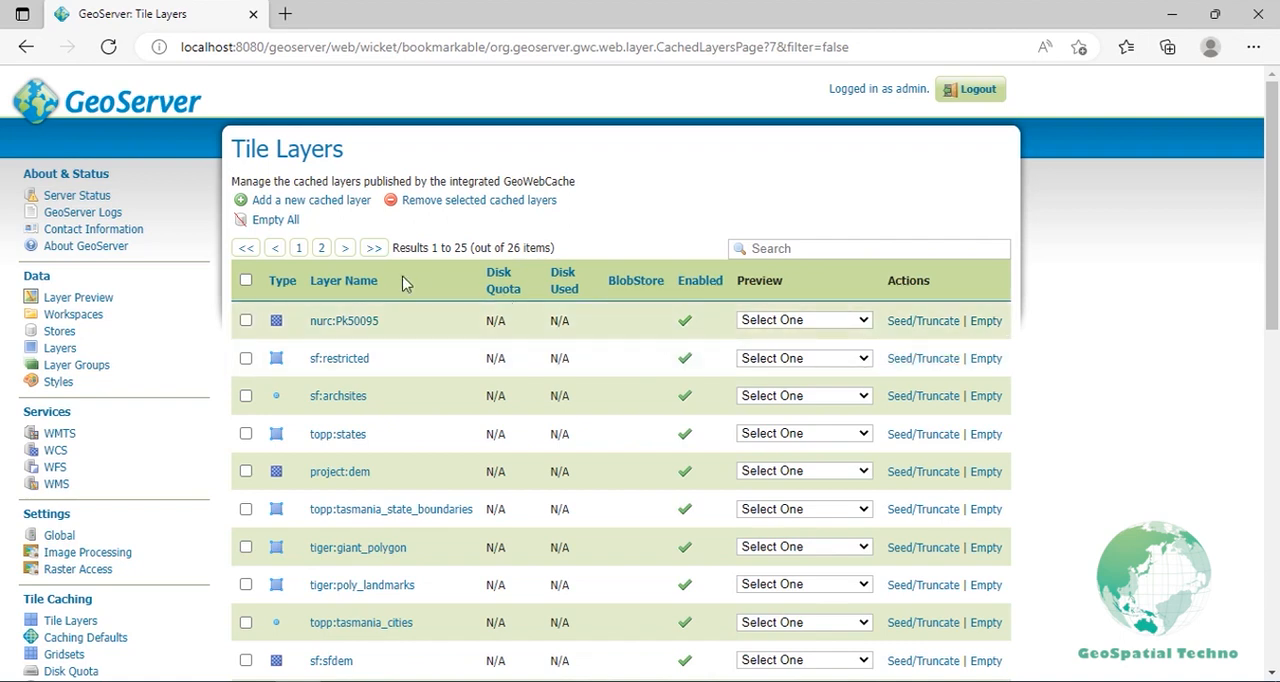
pyautogui.moveTo(275, 219)
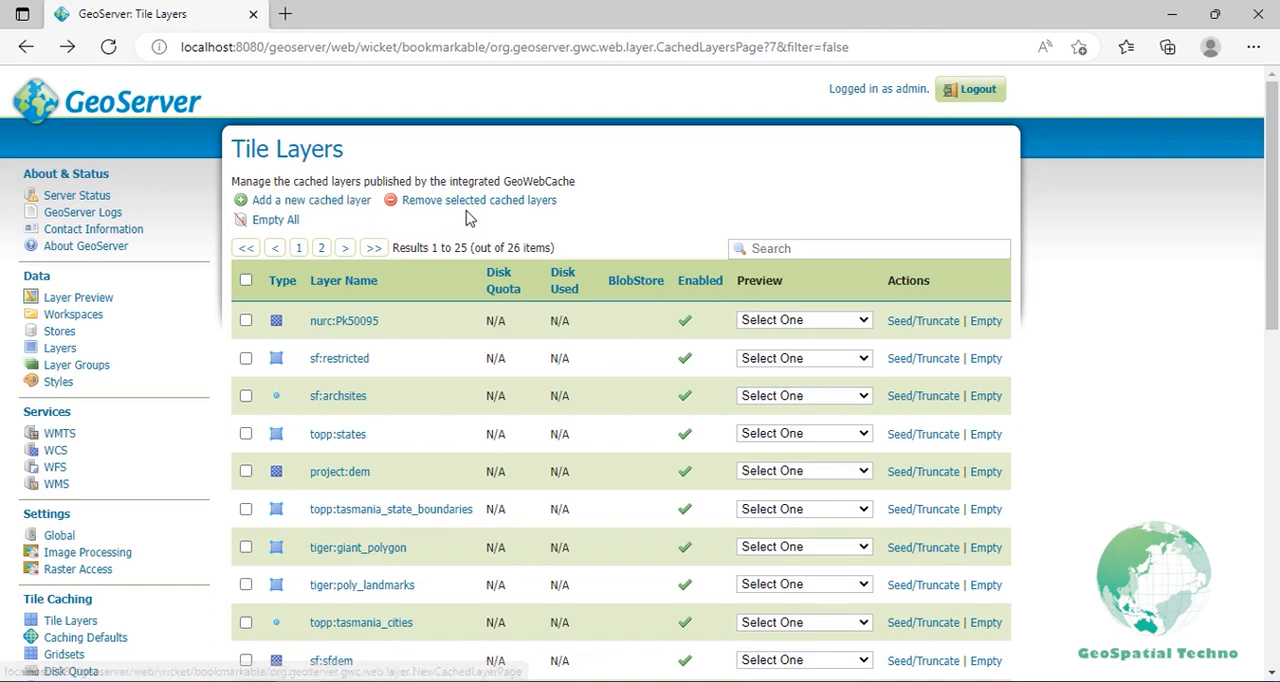
pyautogui.moveTo(710, 250)
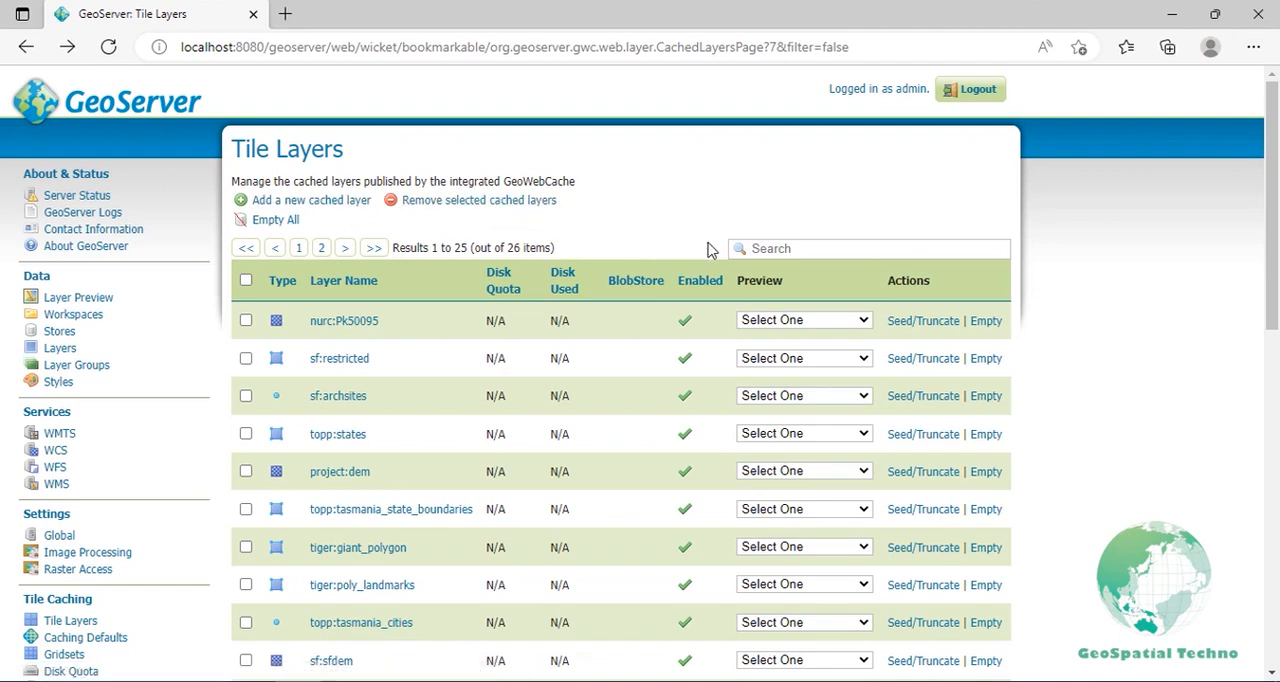
# Step: Filter tile layers by 'project' and confirm removing cached project:dem and project:rivers
pyautogui.write('project')
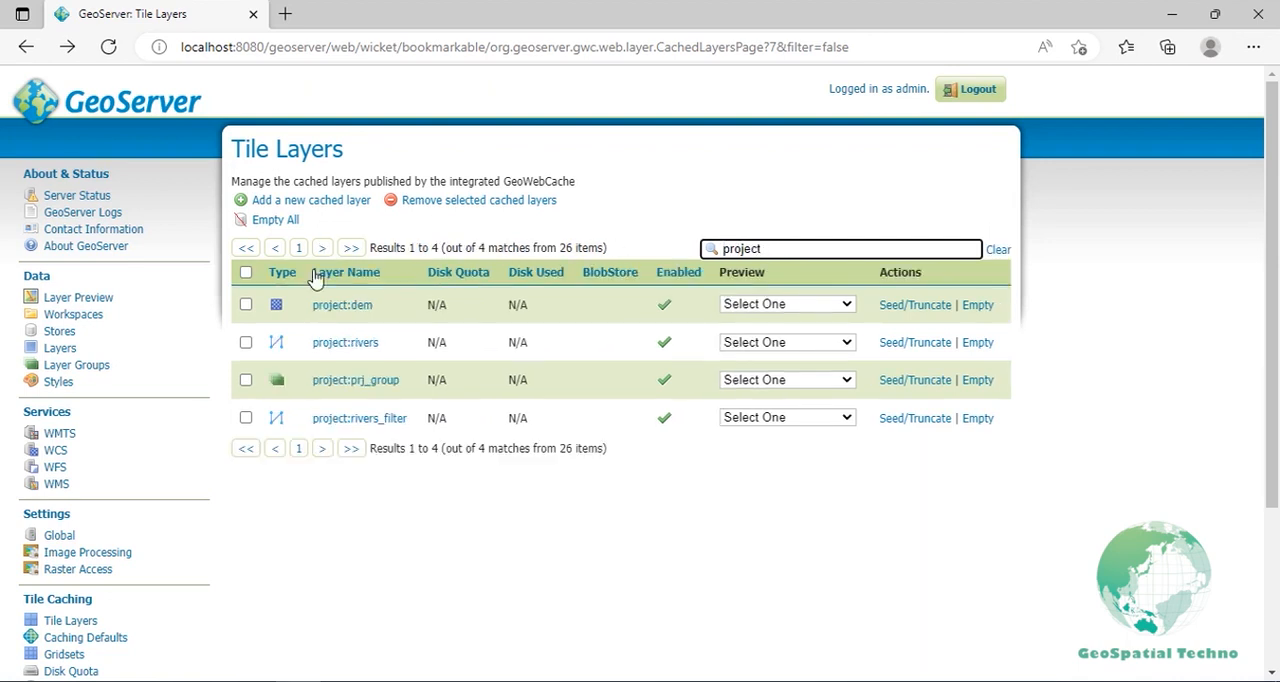
pyautogui.click(246, 304)
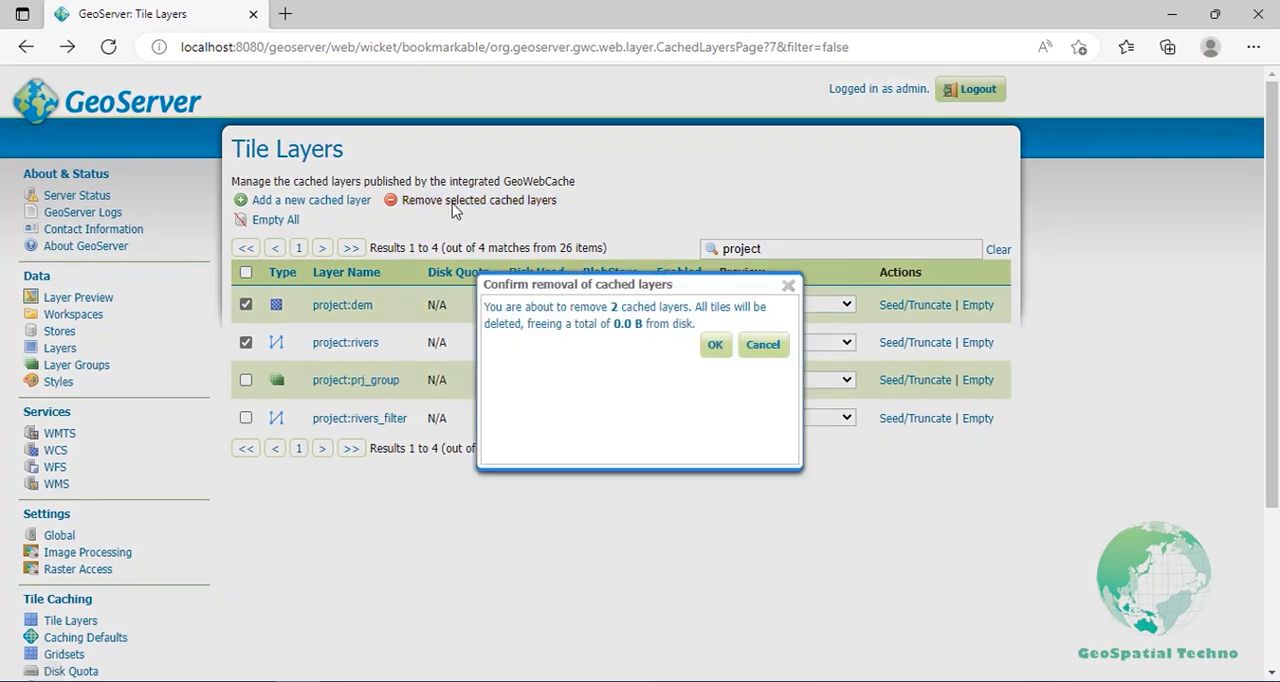
pyautogui.click(715, 344)
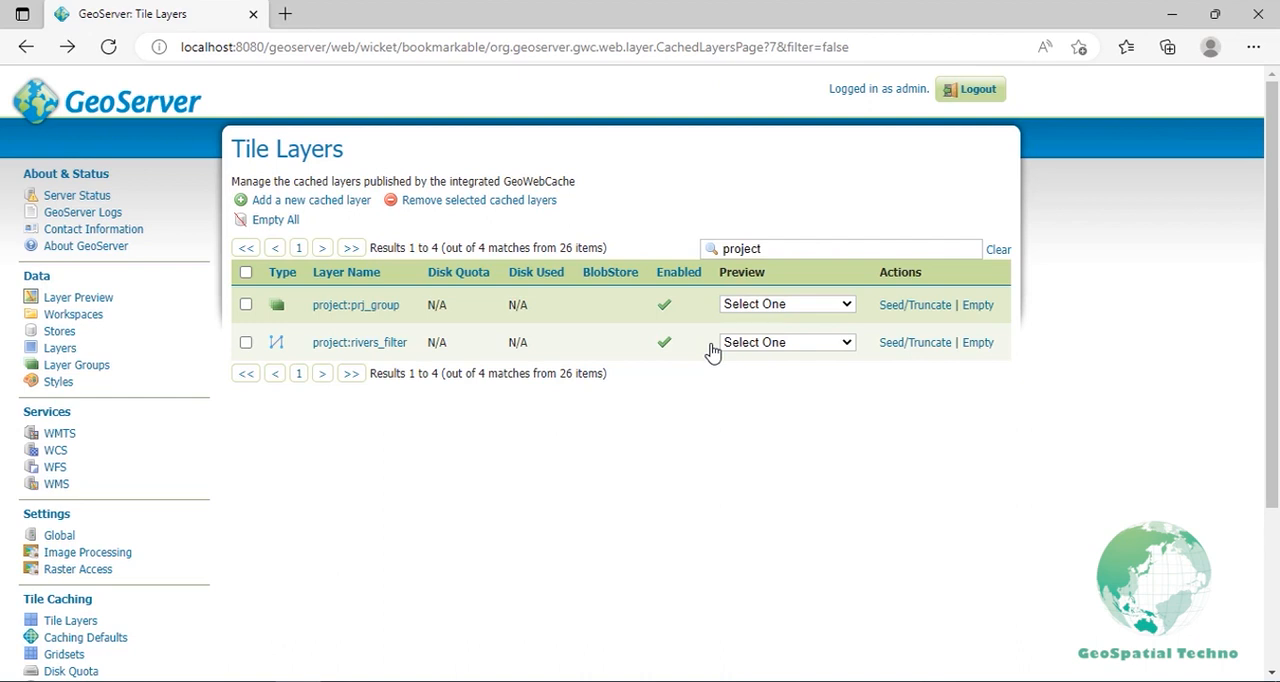
pyautogui.moveTo(629, 328)
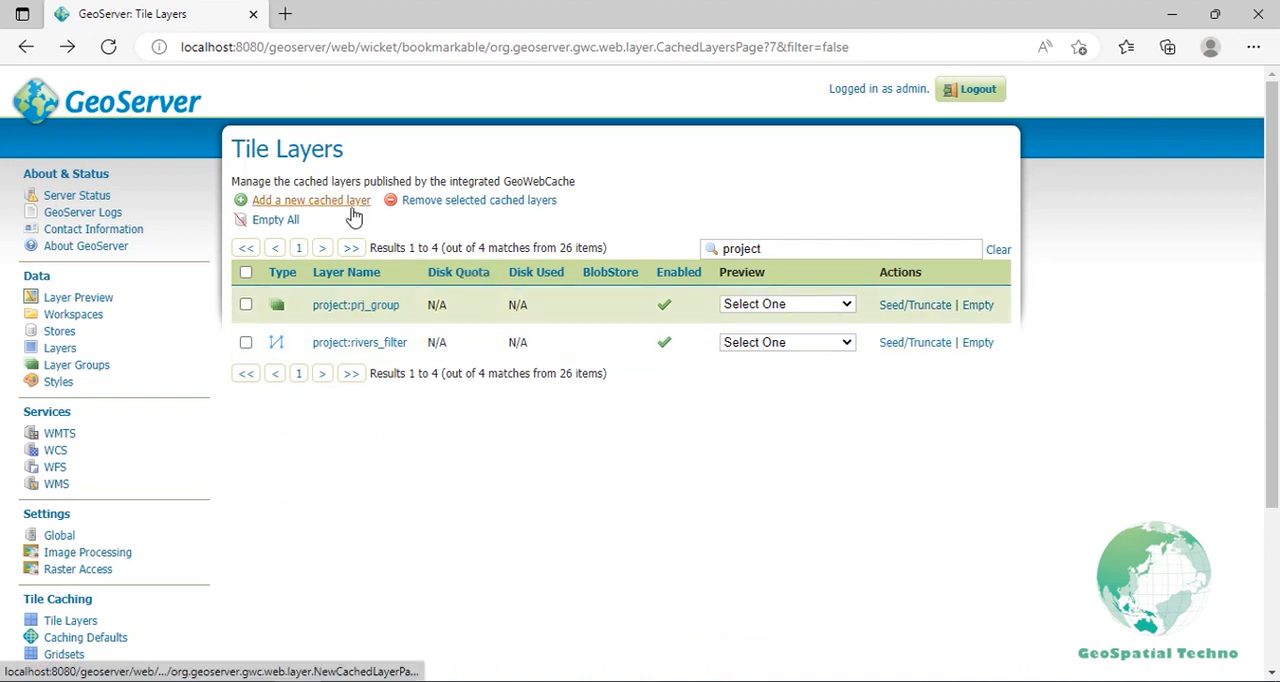
# Step: Add project:dem as a new cached layer using the caching defaults
pyautogui.click(310, 200)
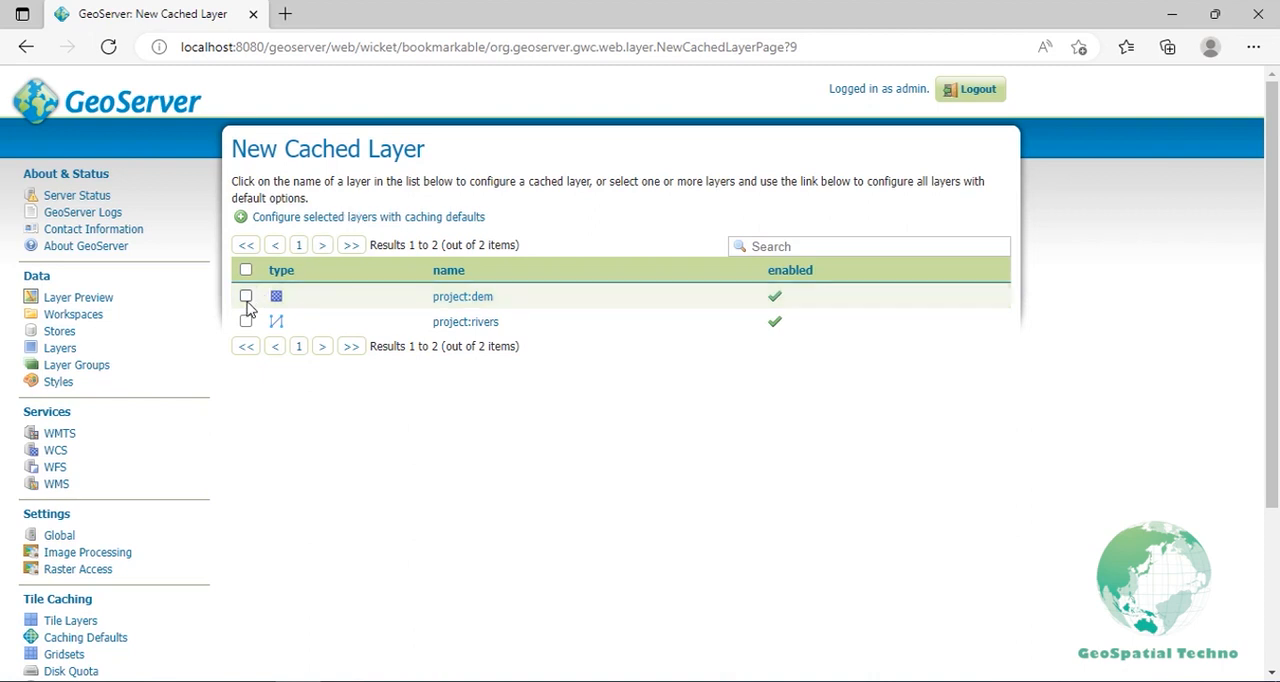
pyautogui.click(246, 296)
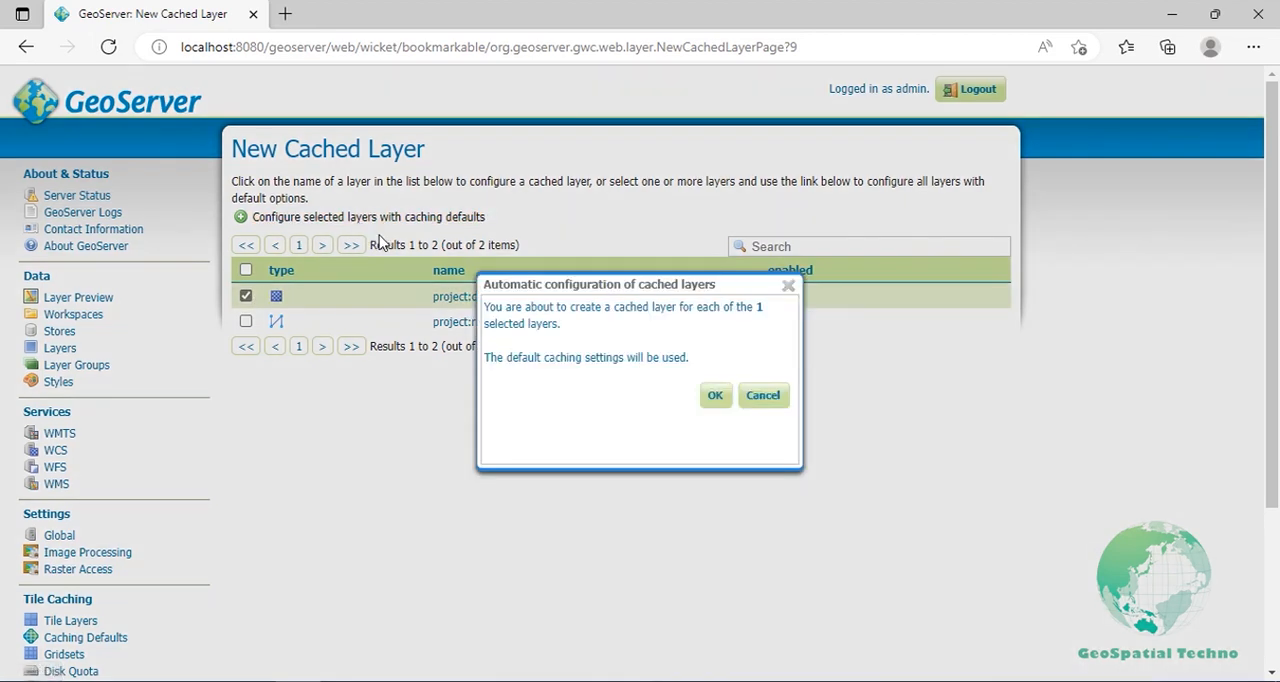
pyautogui.click(715, 395)
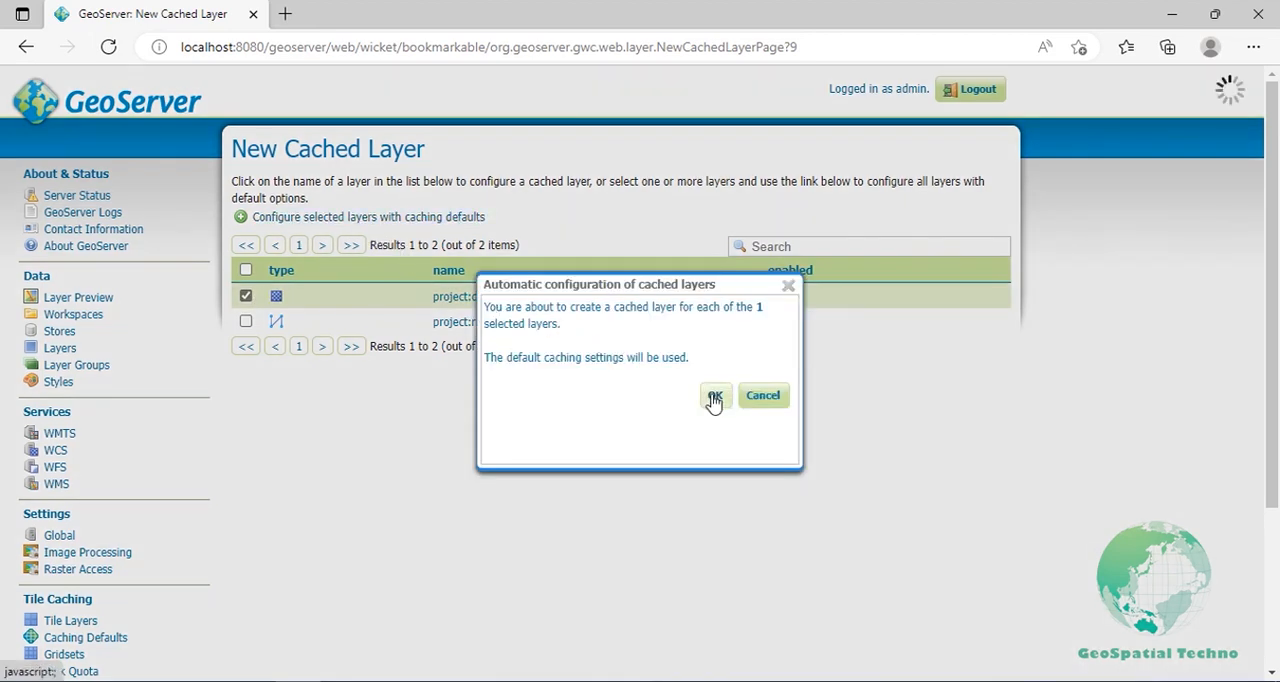
pyautogui.click(715, 395)
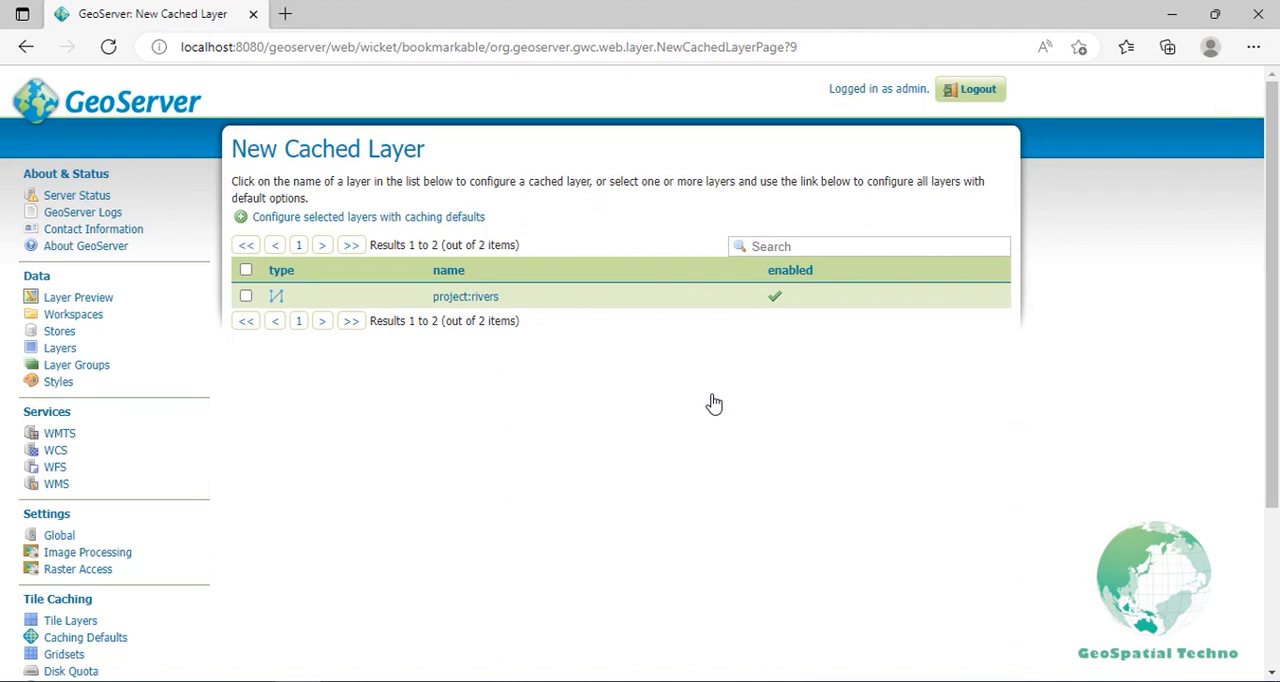
pyautogui.moveTo(465, 297)
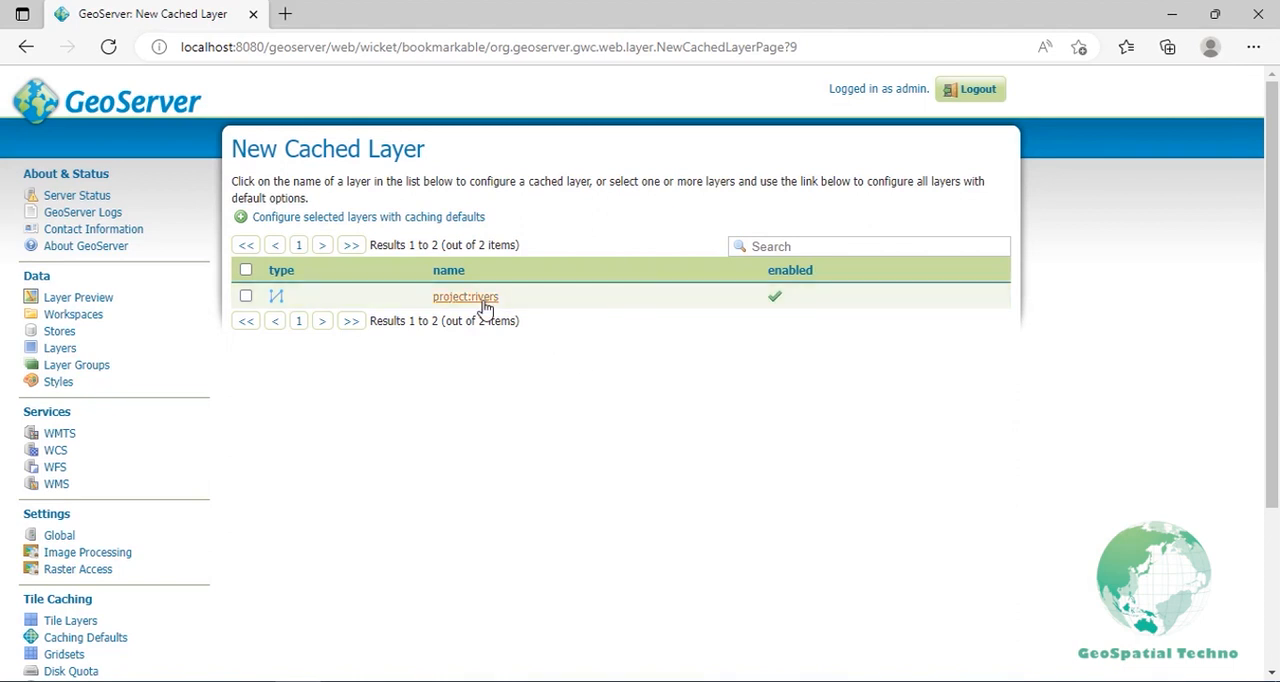
# Step: Enable 'Create a cached layer' for project:rivers, then return to the Tile Layers list
pyautogui.click(465, 296)
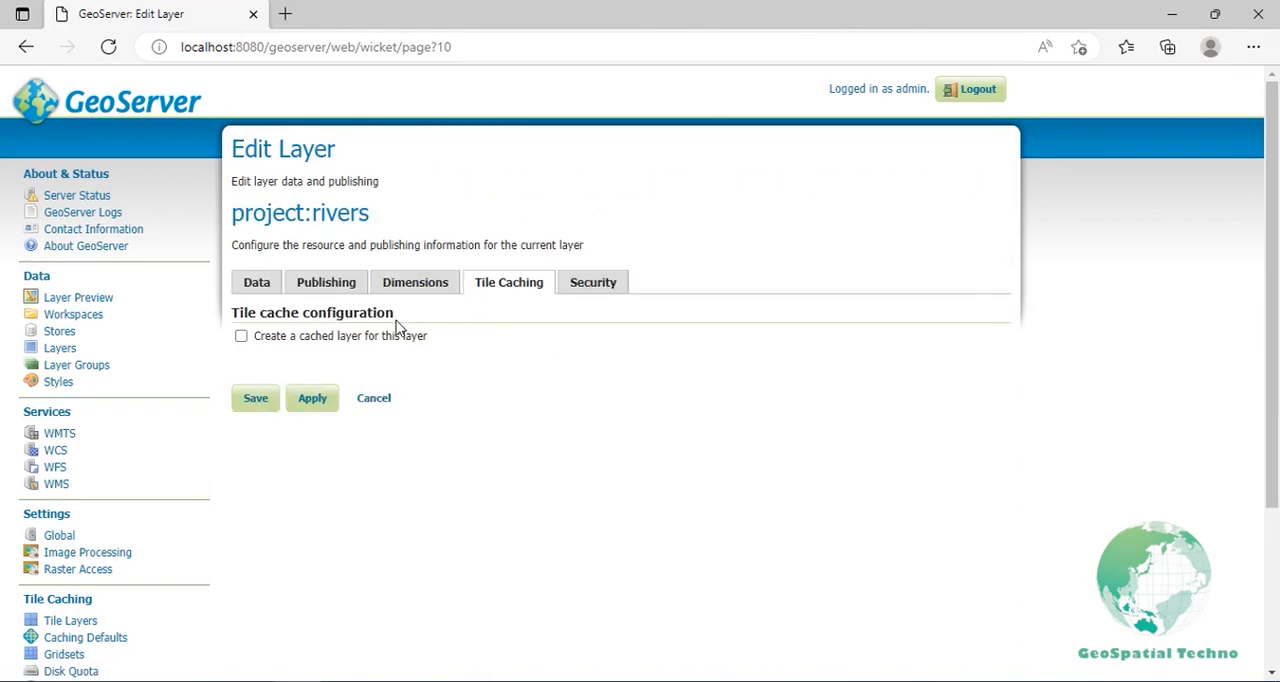
pyautogui.click(240, 335)
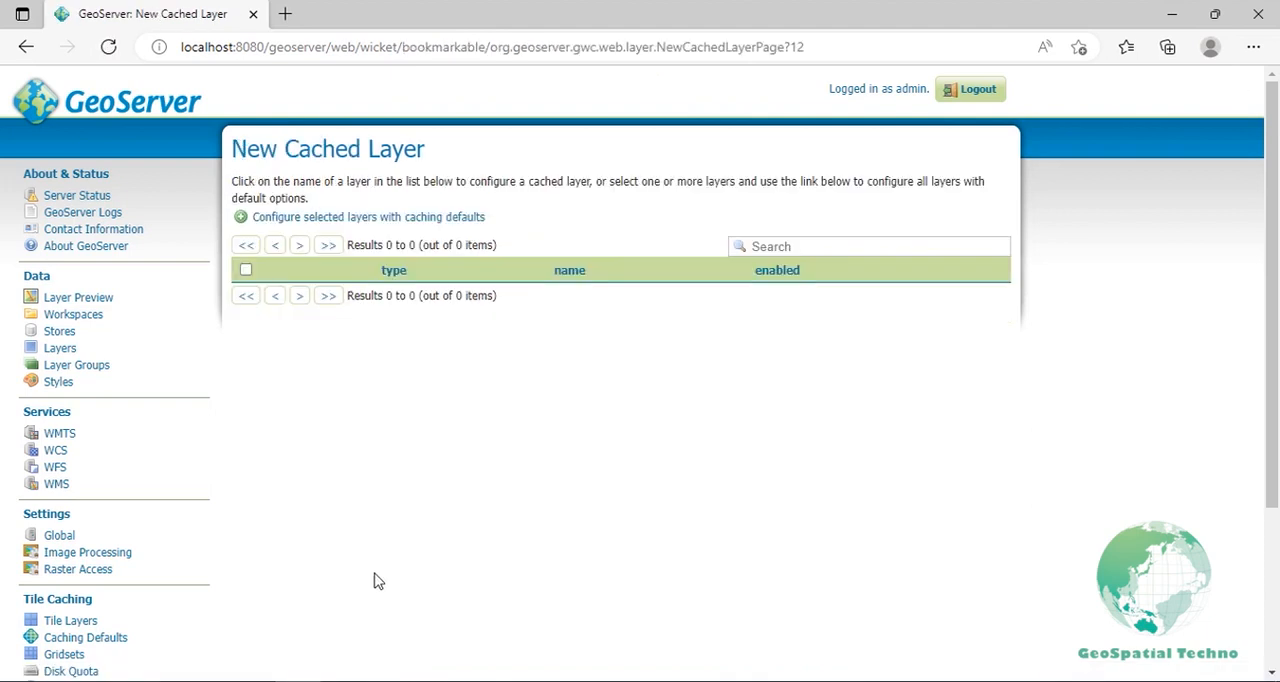
pyautogui.click(70, 619)
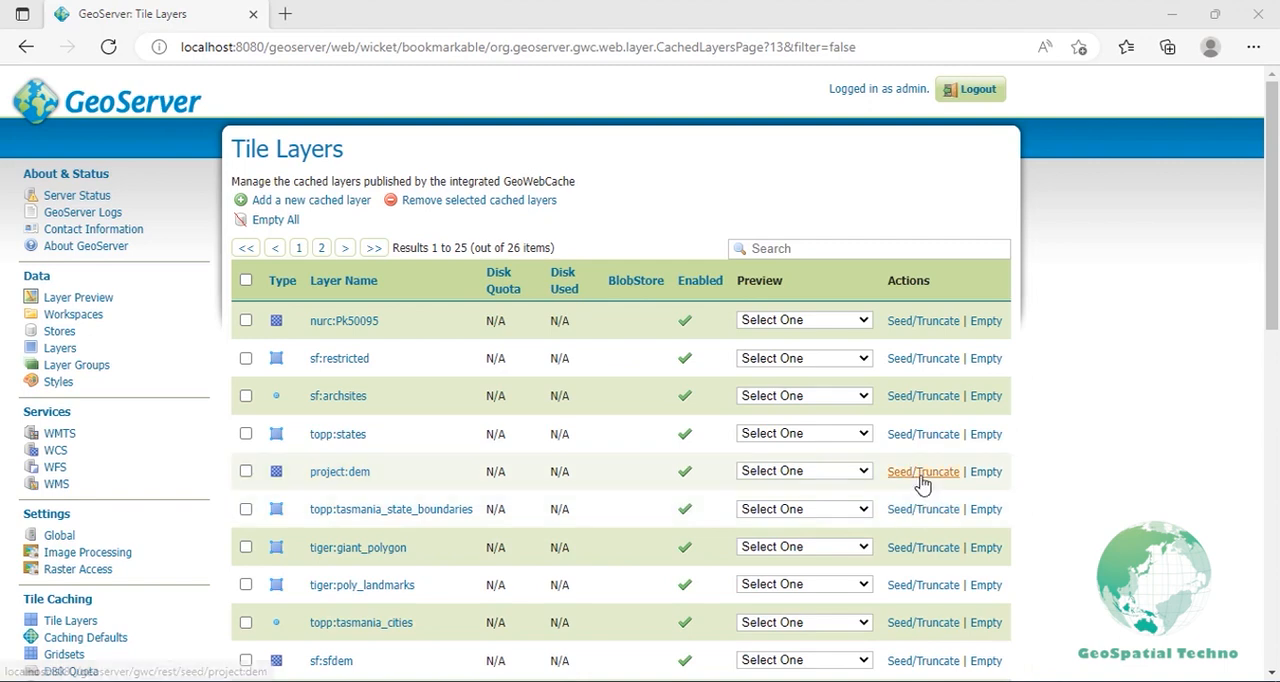
# Step: Open Seed/Truncate for project:dem and scroll to the 'Create a new task' section
pyautogui.click(922, 471)
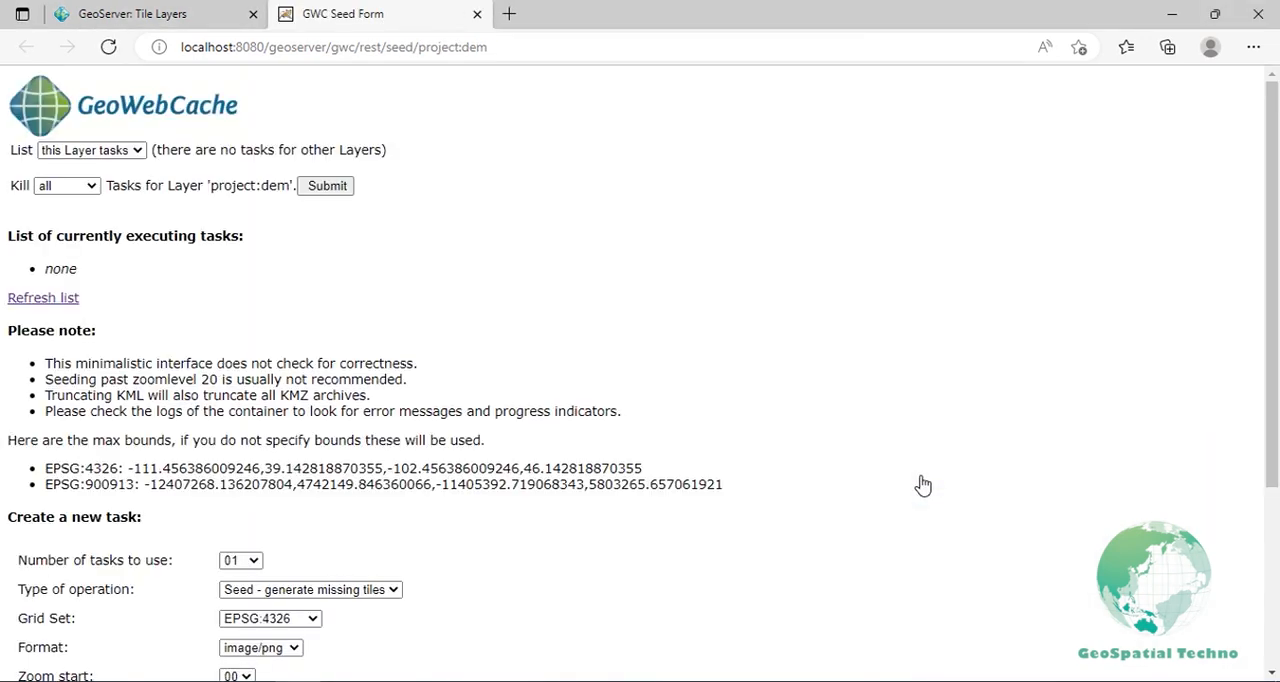
pyautogui.moveTo(922, 485)
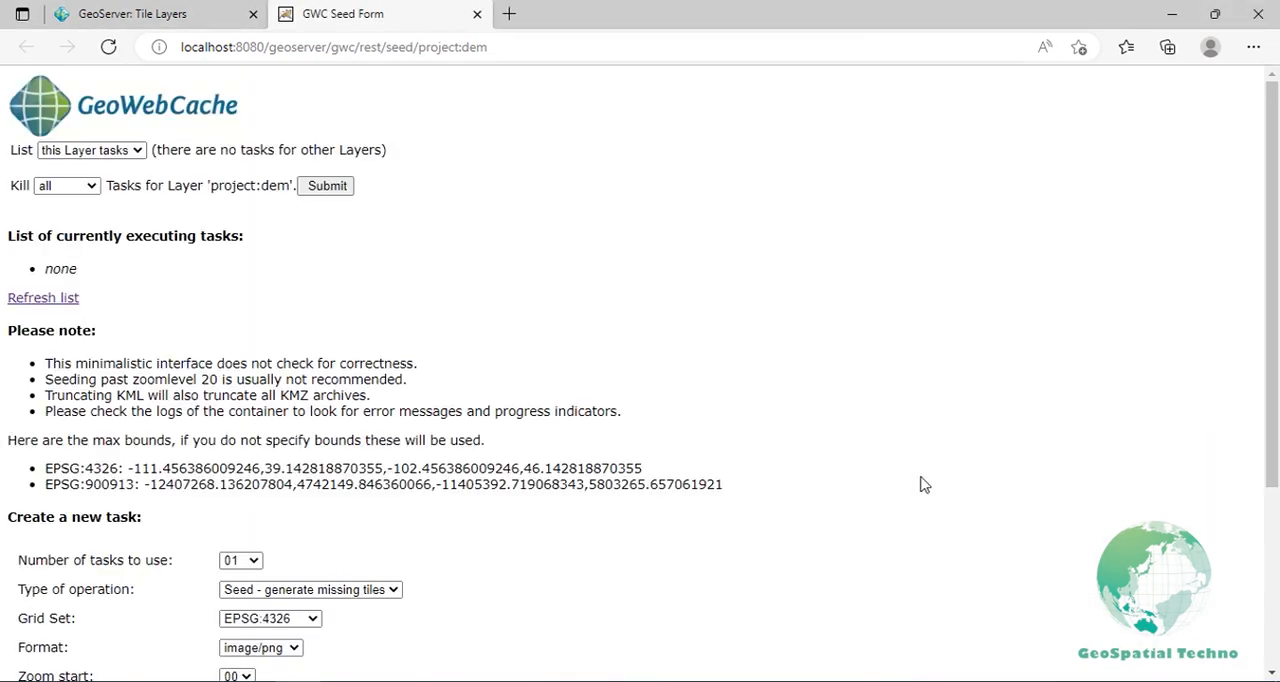
pyautogui.moveTo(918, 487)
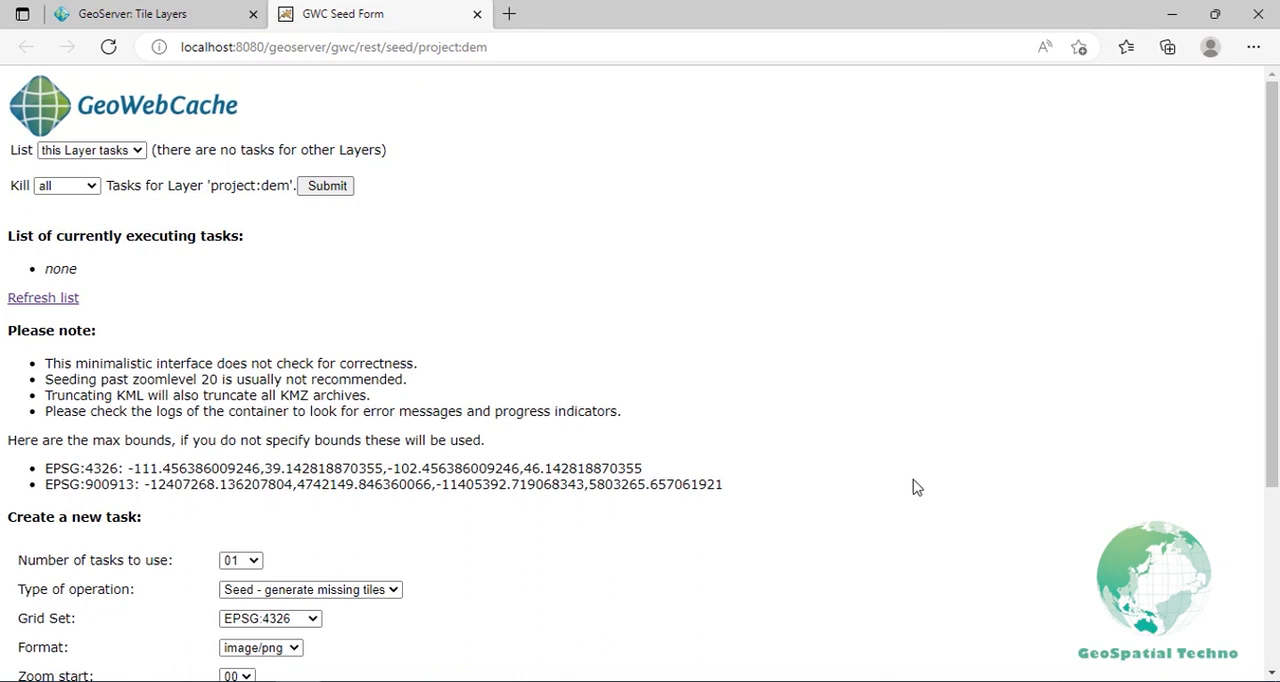
pyautogui.moveTo(323, 557)
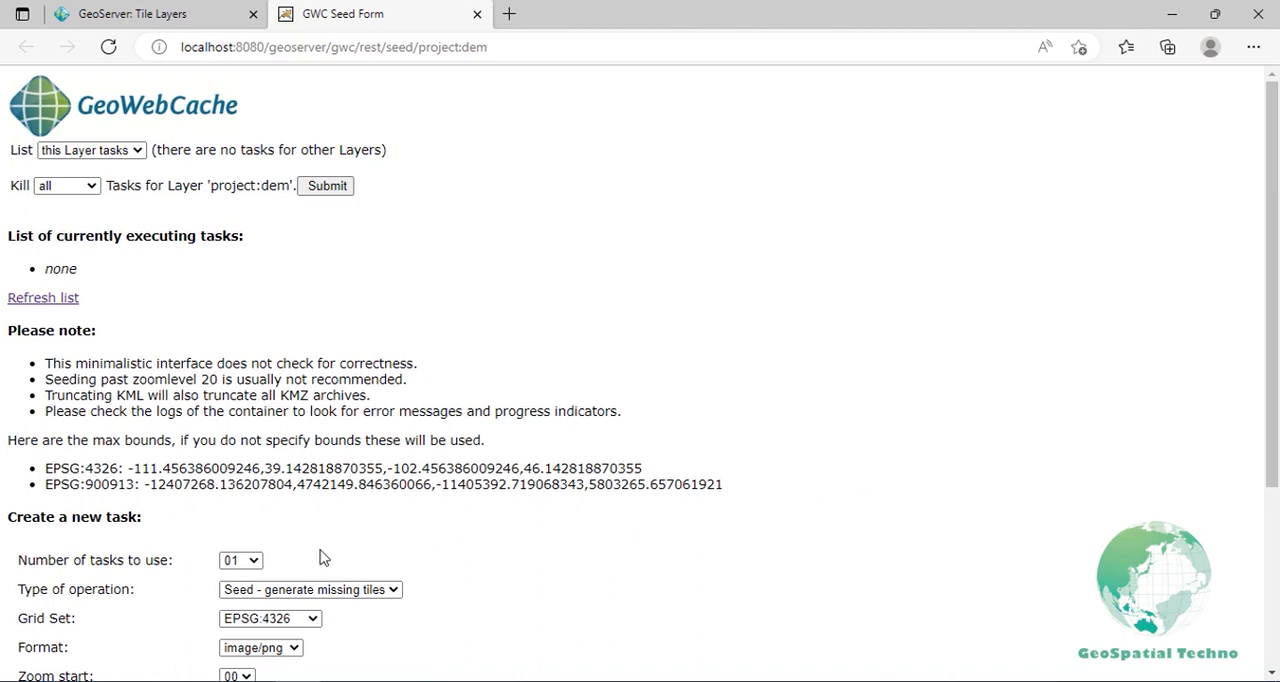
pyautogui.scroll(-3)
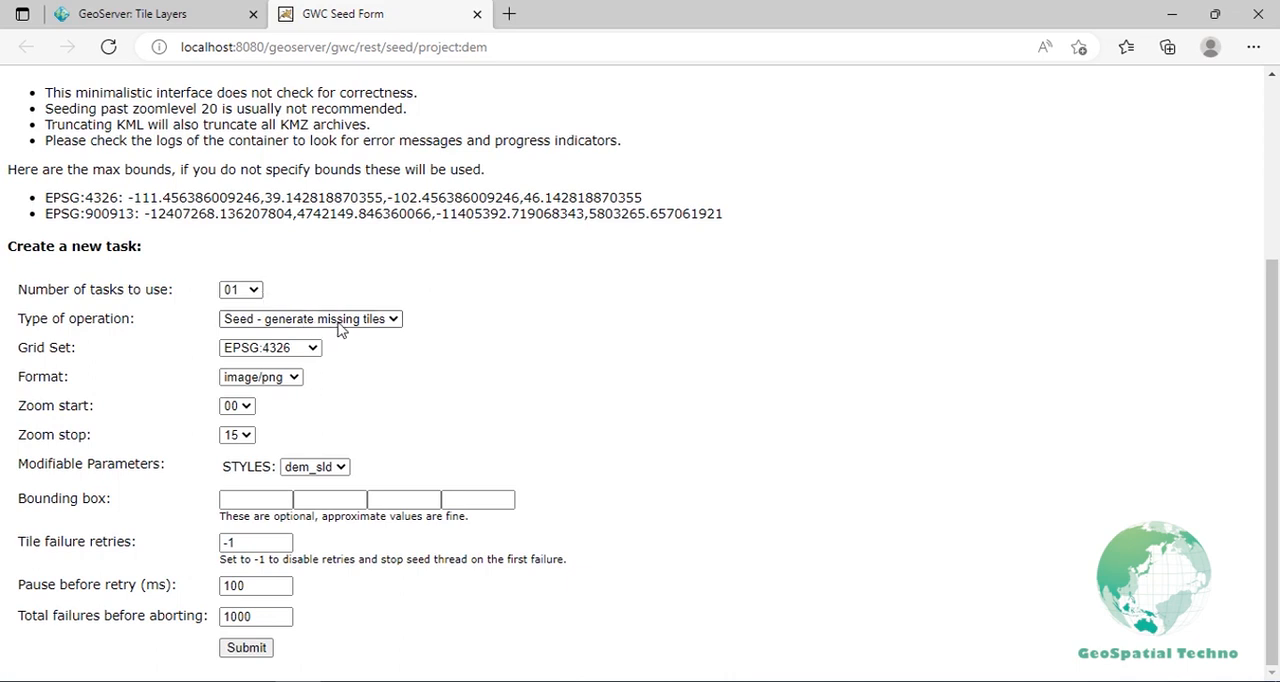
# Step: Submit a 'Seed - generate missing tiles' task for project:dem with zoom stop 10
pyautogui.click(310, 318)
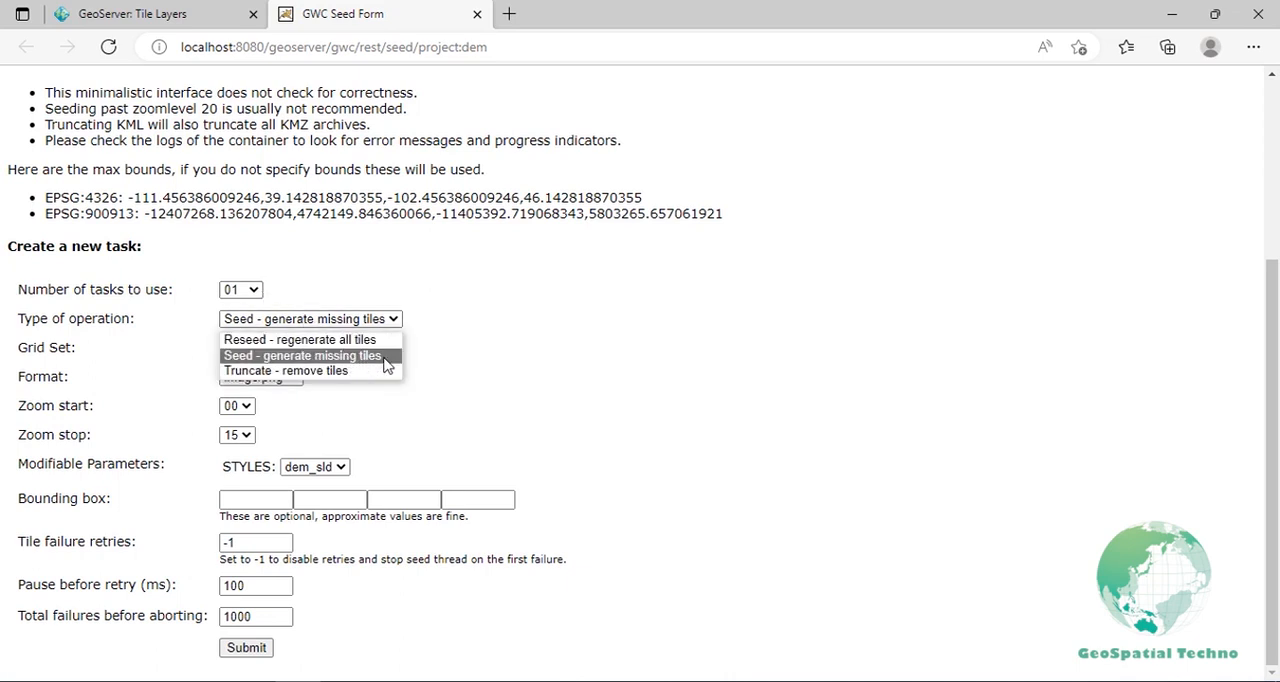
pyautogui.moveTo(300, 340)
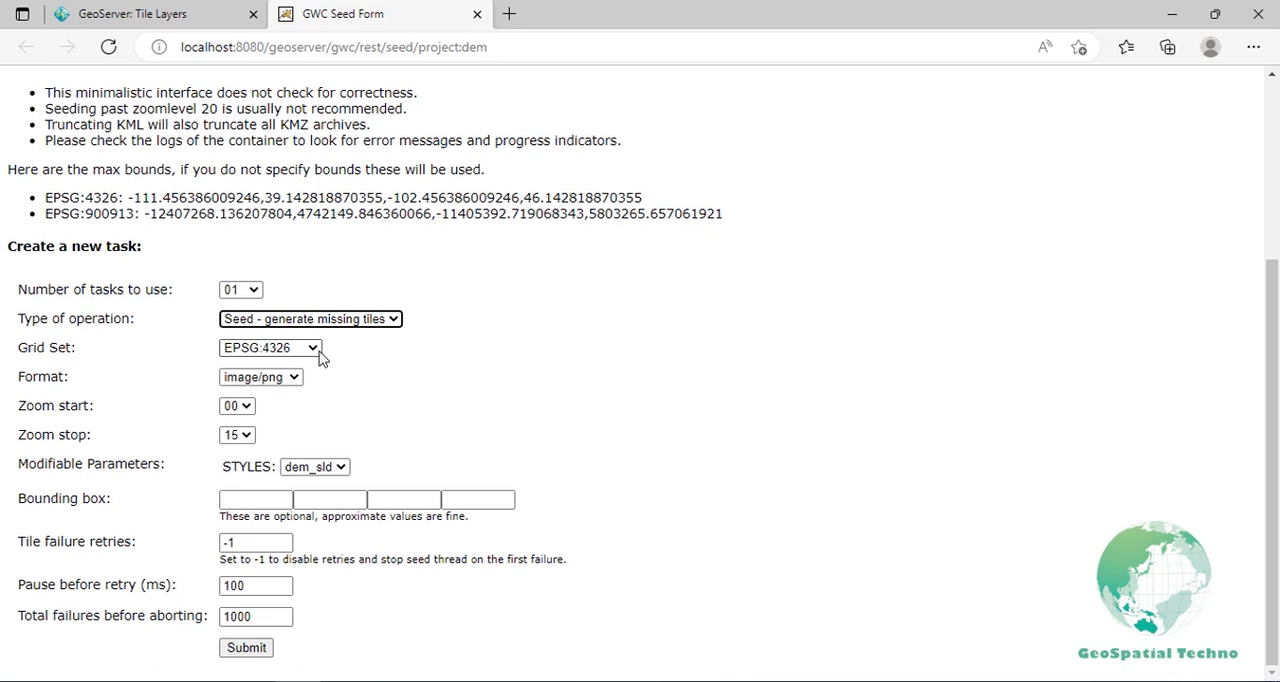
pyautogui.moveTo(293, 390)
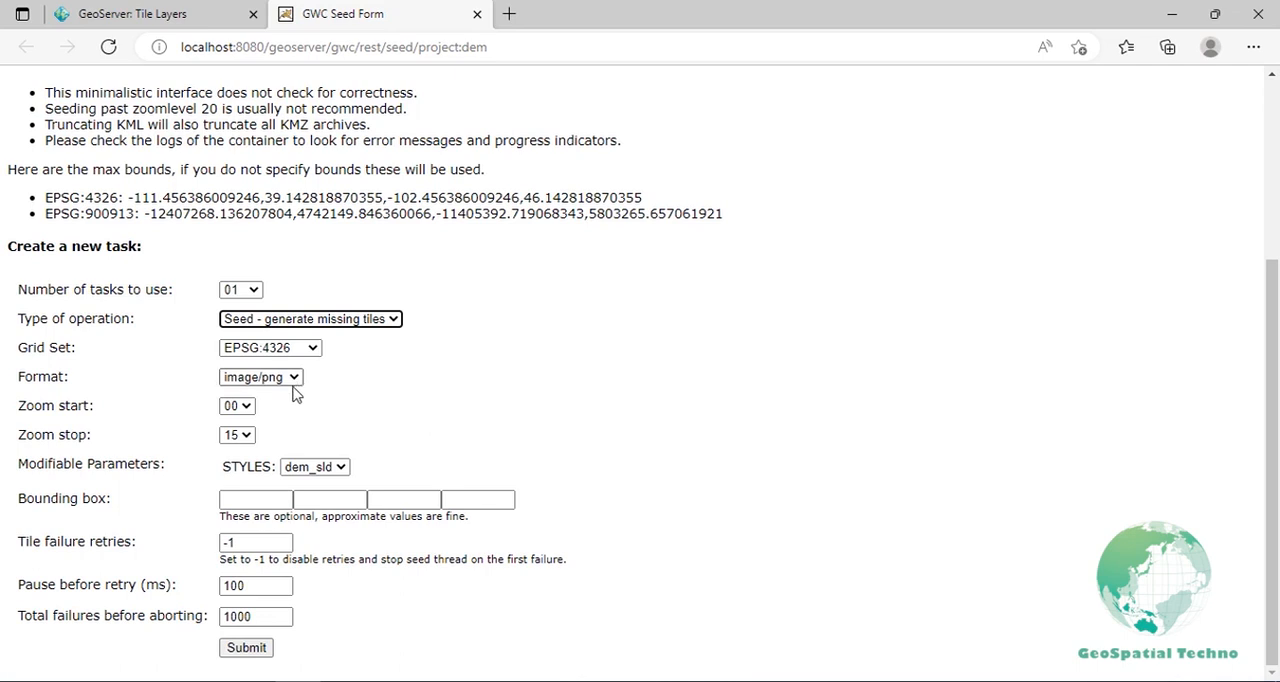
pyautogui.moveTo(250, 413)
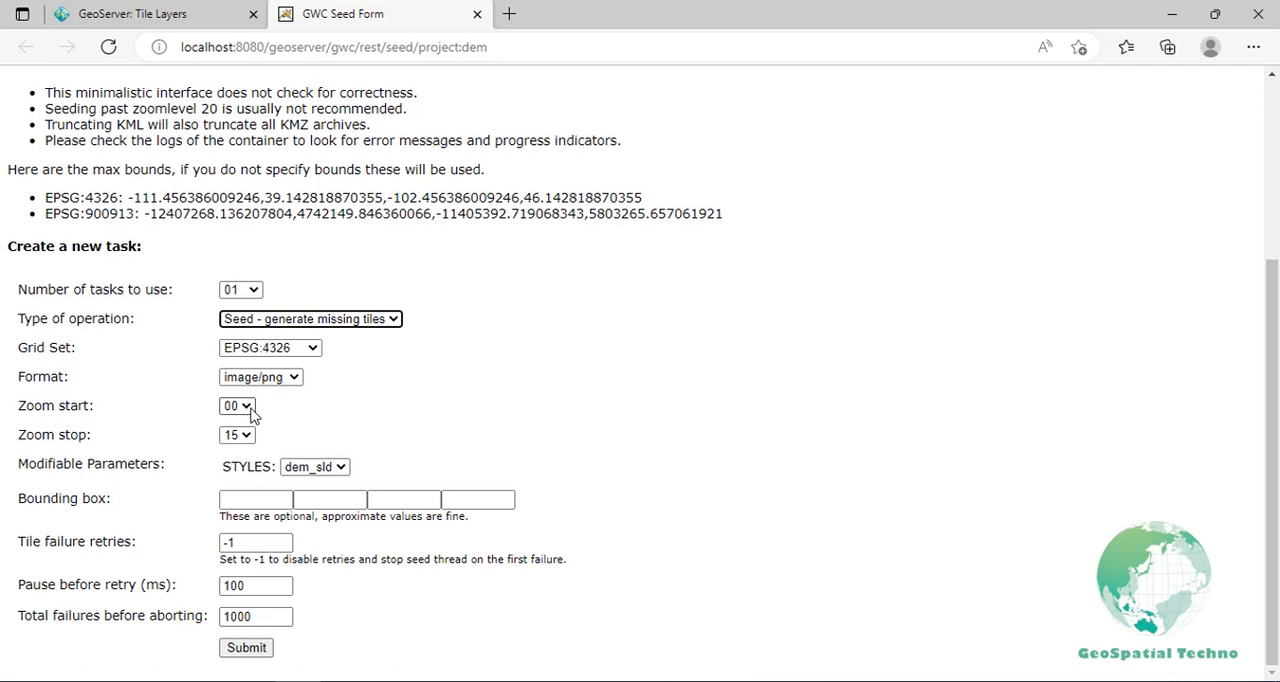
pyautogui.click(237, 405)
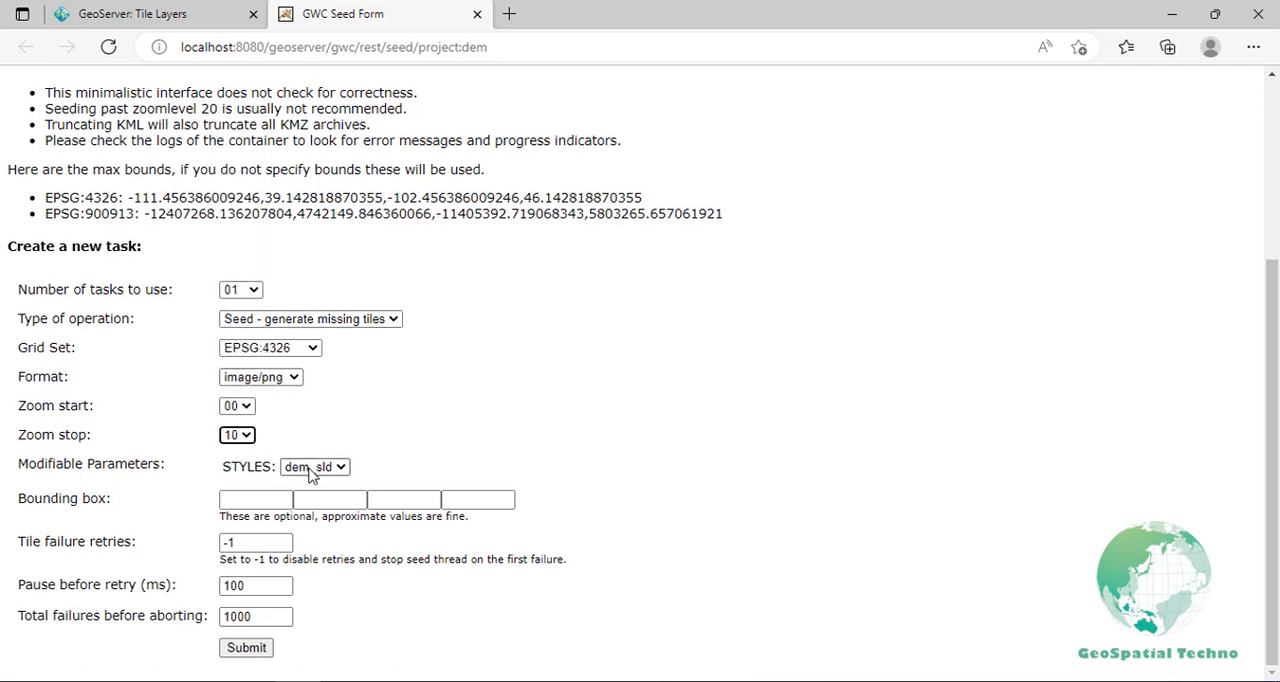
pyautogui.moveTo(345, 485)
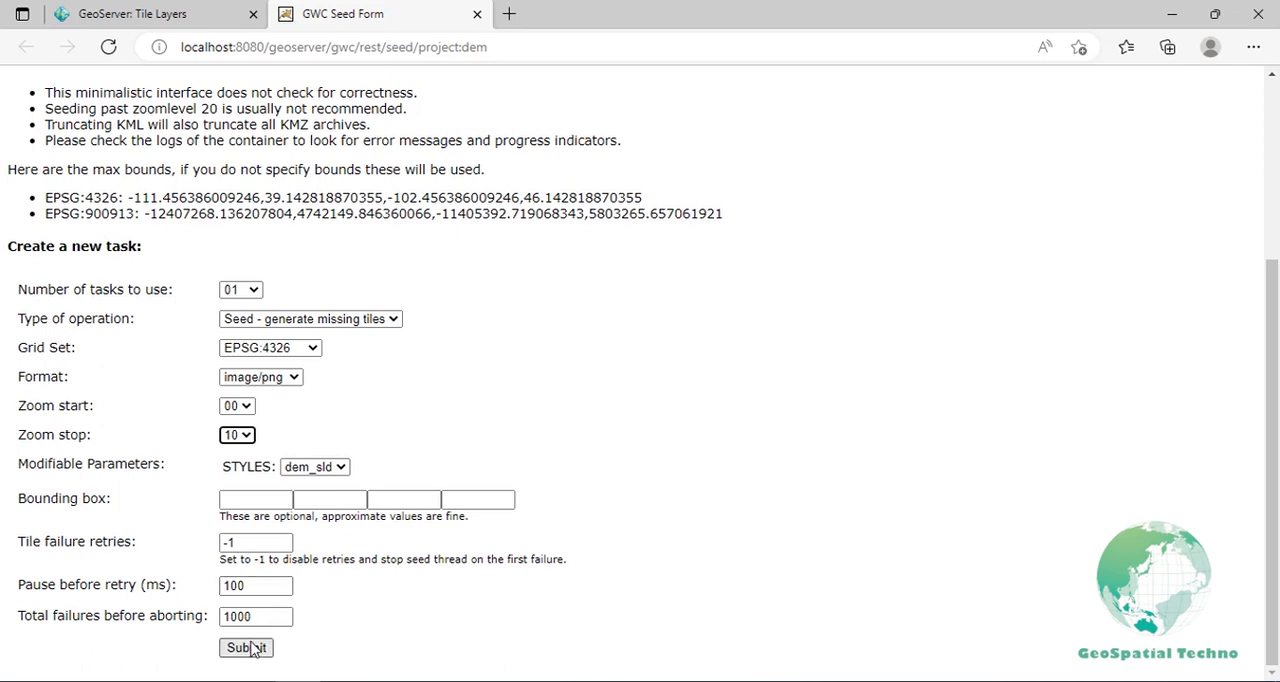
pyautogui.click(245, 647)
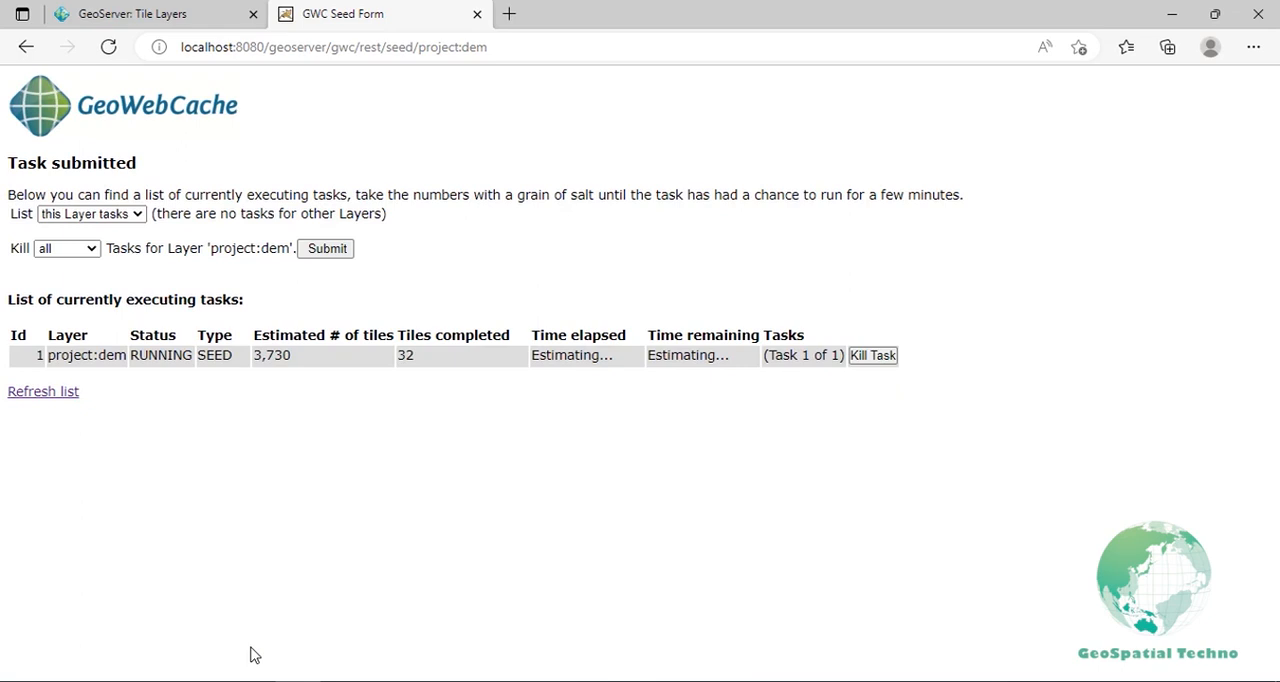
pyautogui.moveTo(703, 478)
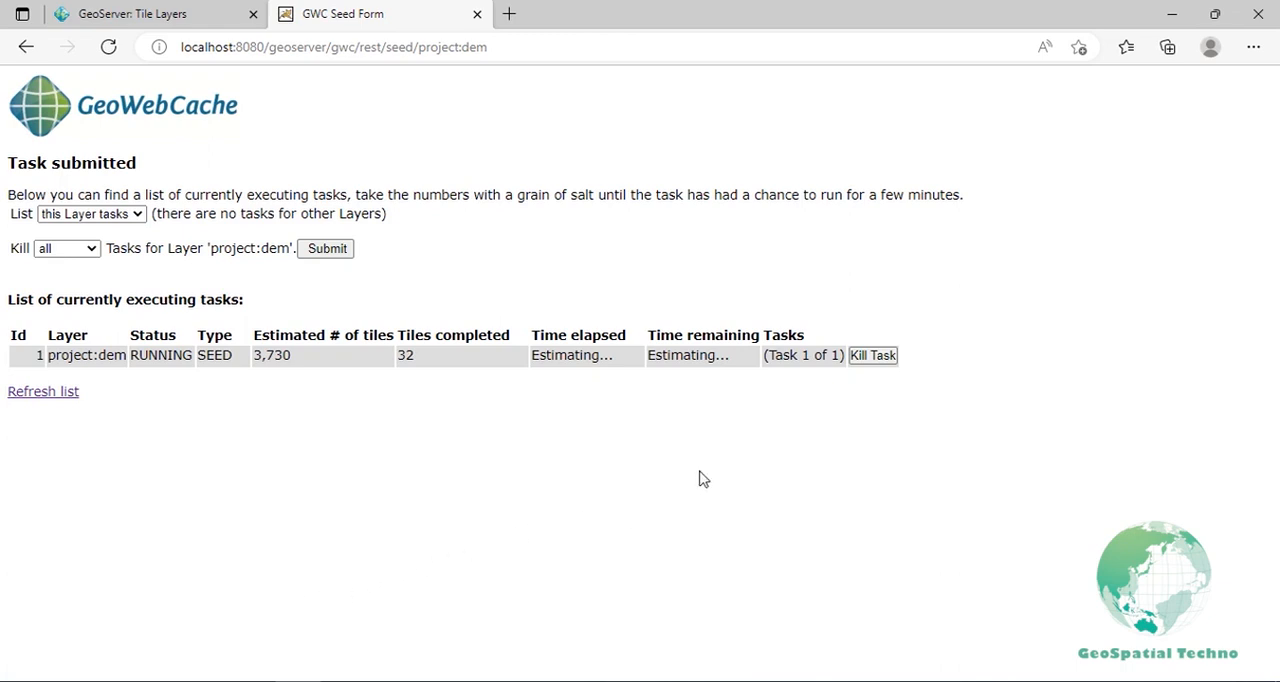
pyautogui.moveTo(855, 401)
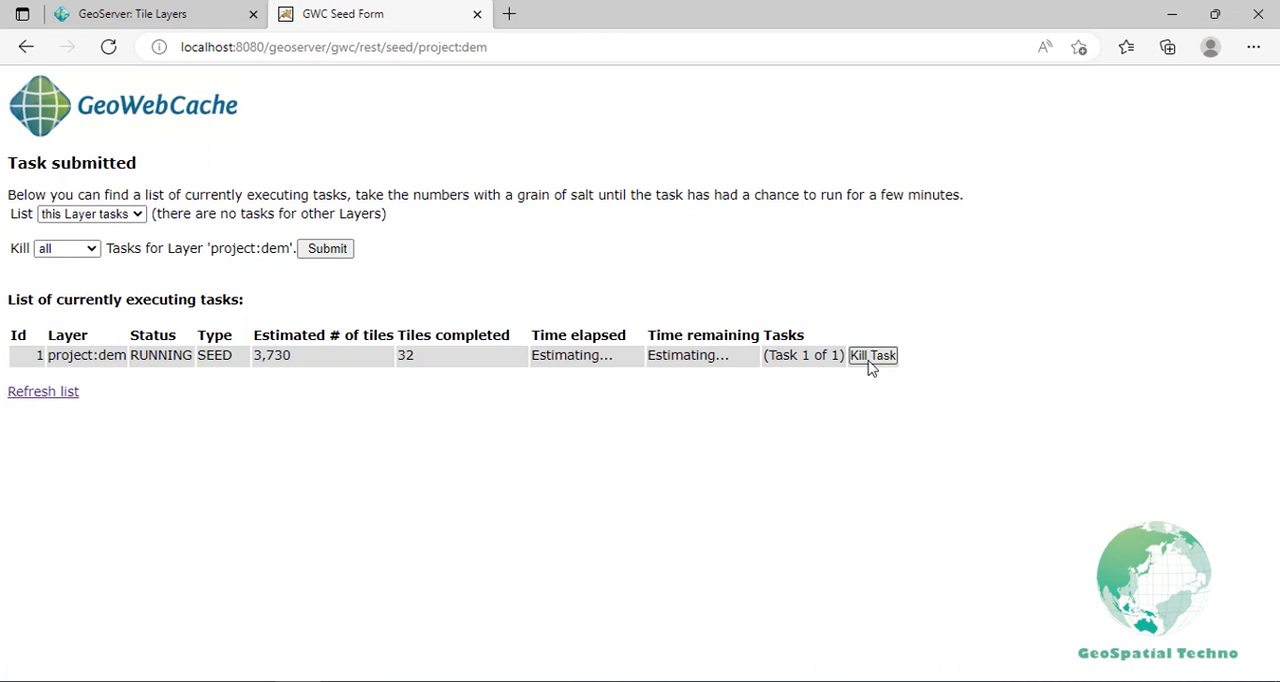
pyautogui.moveTo(878, 390)
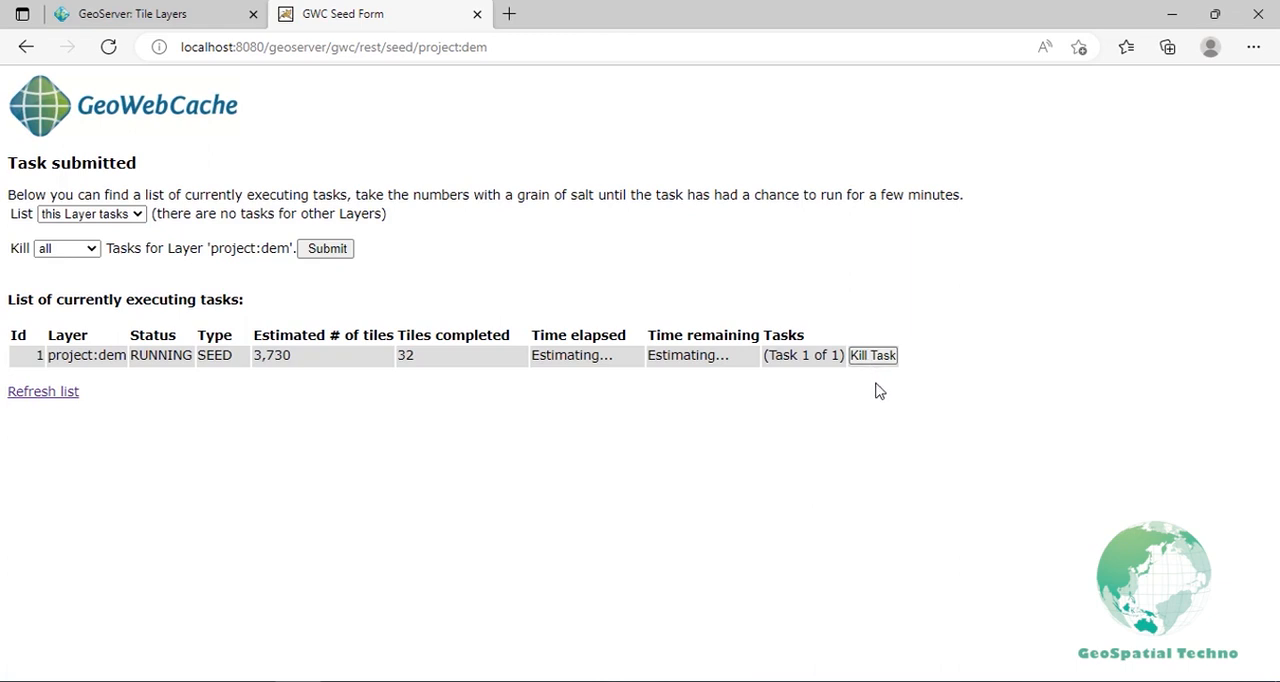
pyautogui.moveTo(551, 408)
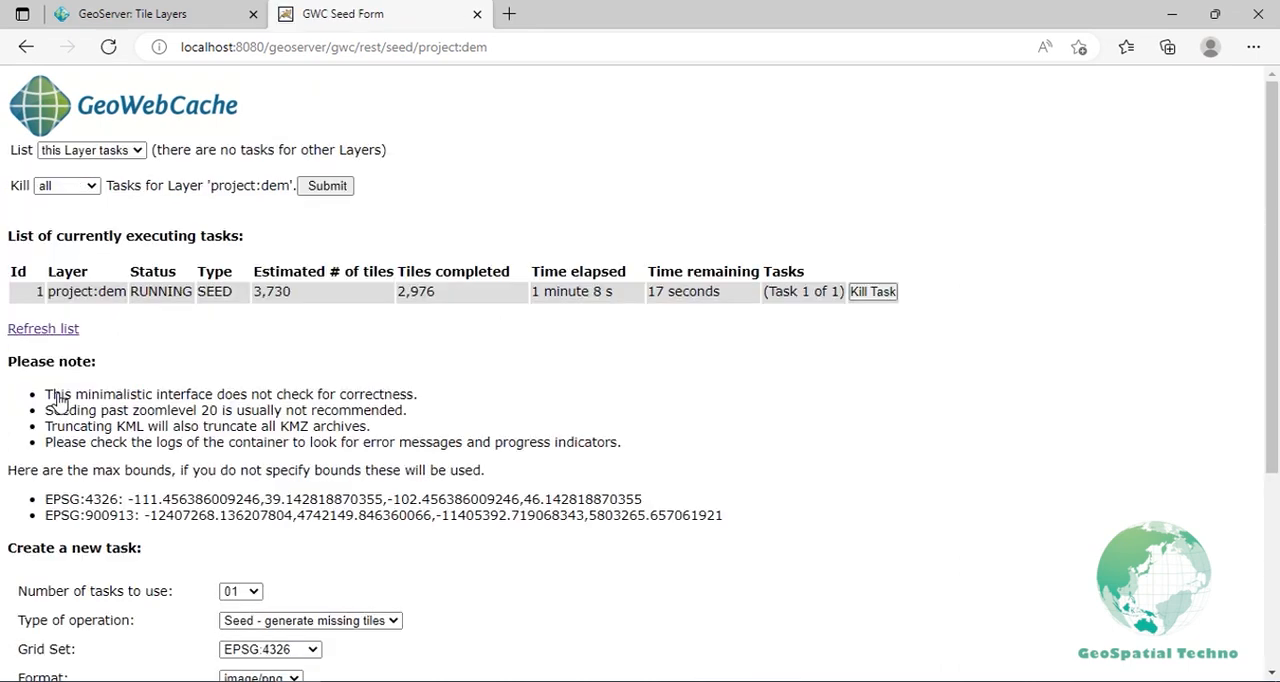
pyautogui.moveTo(62, 348)
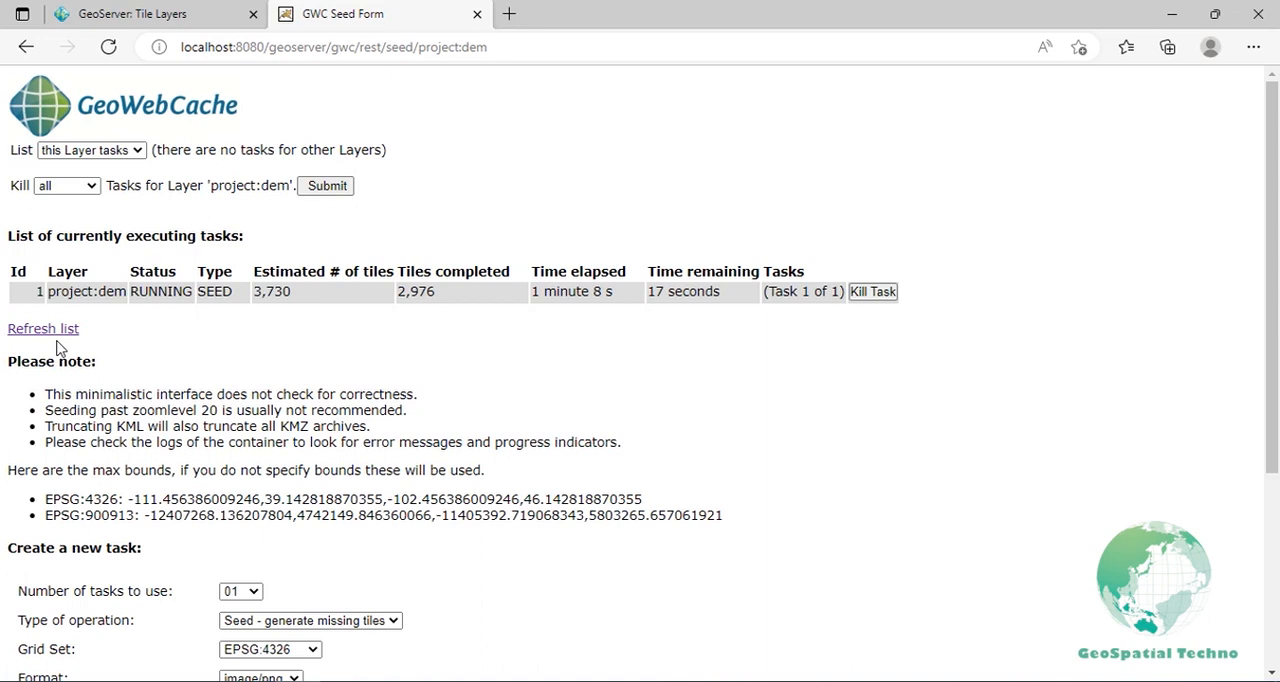
# Step: Refresh the seeding task list to update project:dem progress
pyautogui.click(43, 328)
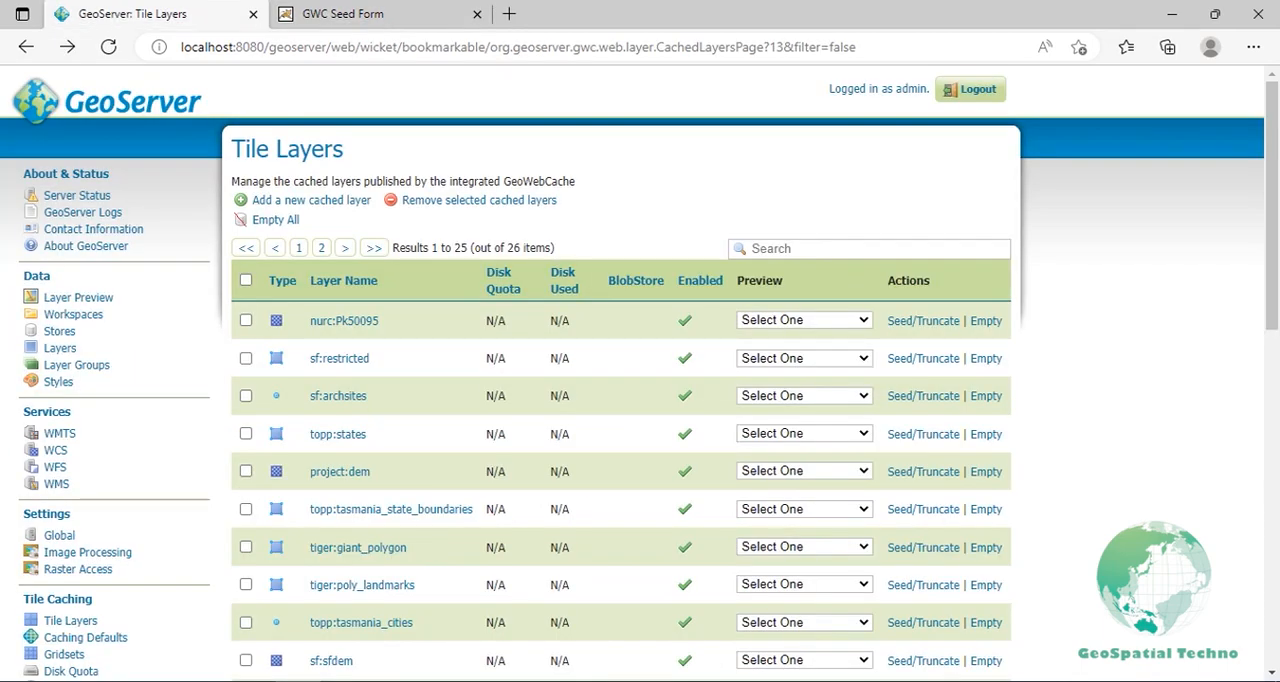
# Step: Scroll the left navigation down to reach Tile Caching > Disk Quota
pyautogui.scroll(-3)
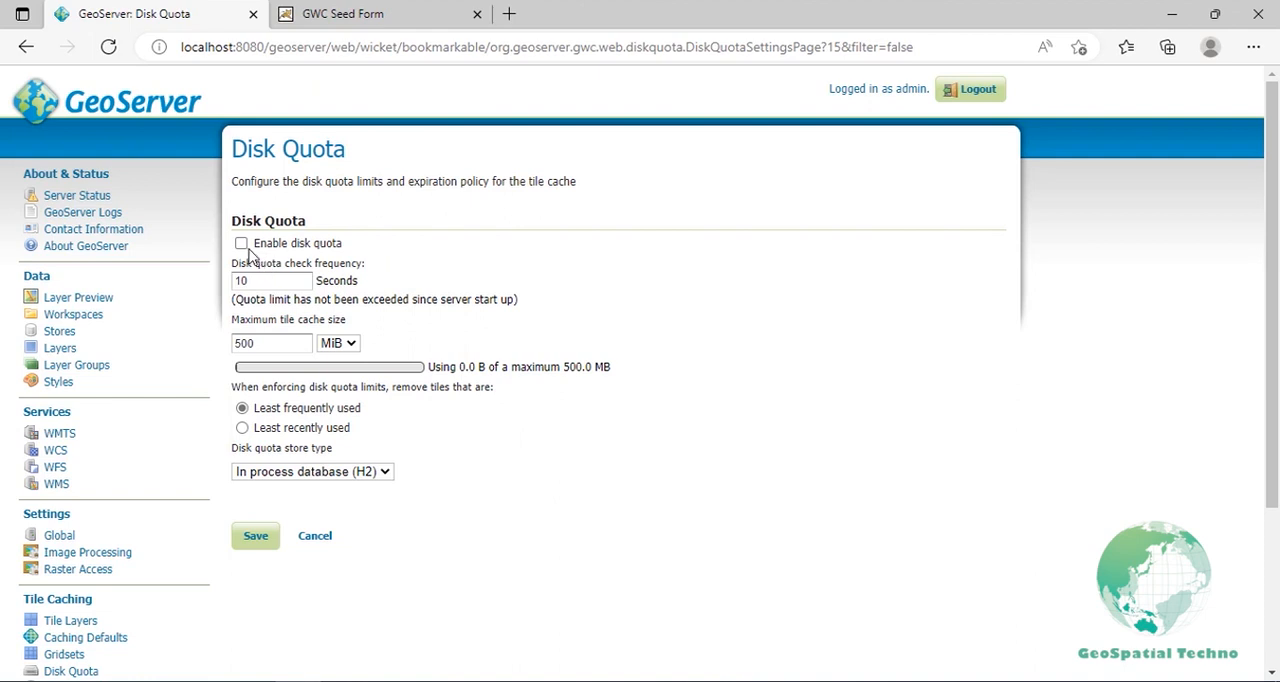
# Step: Tick Enable disk quota, keeping the 500 MiB limit and 10-second check frequency
pyautogui.click(241, 243)
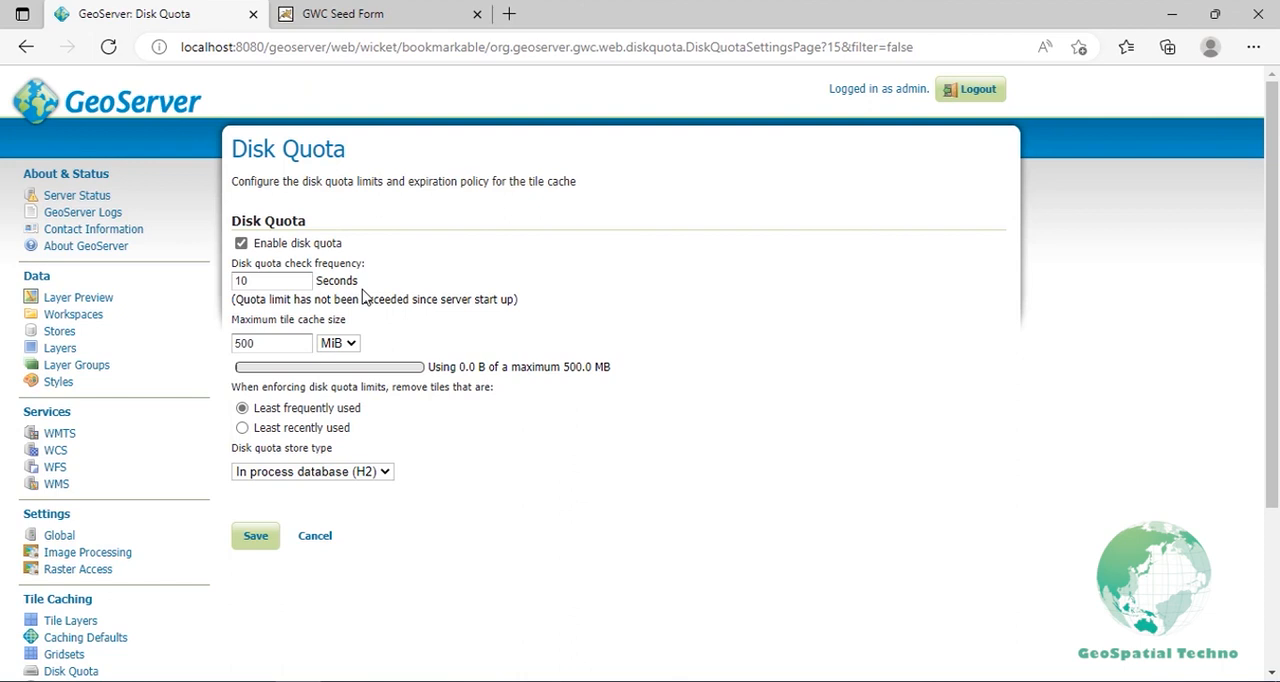
pyautogui.moveTo(320, 351)
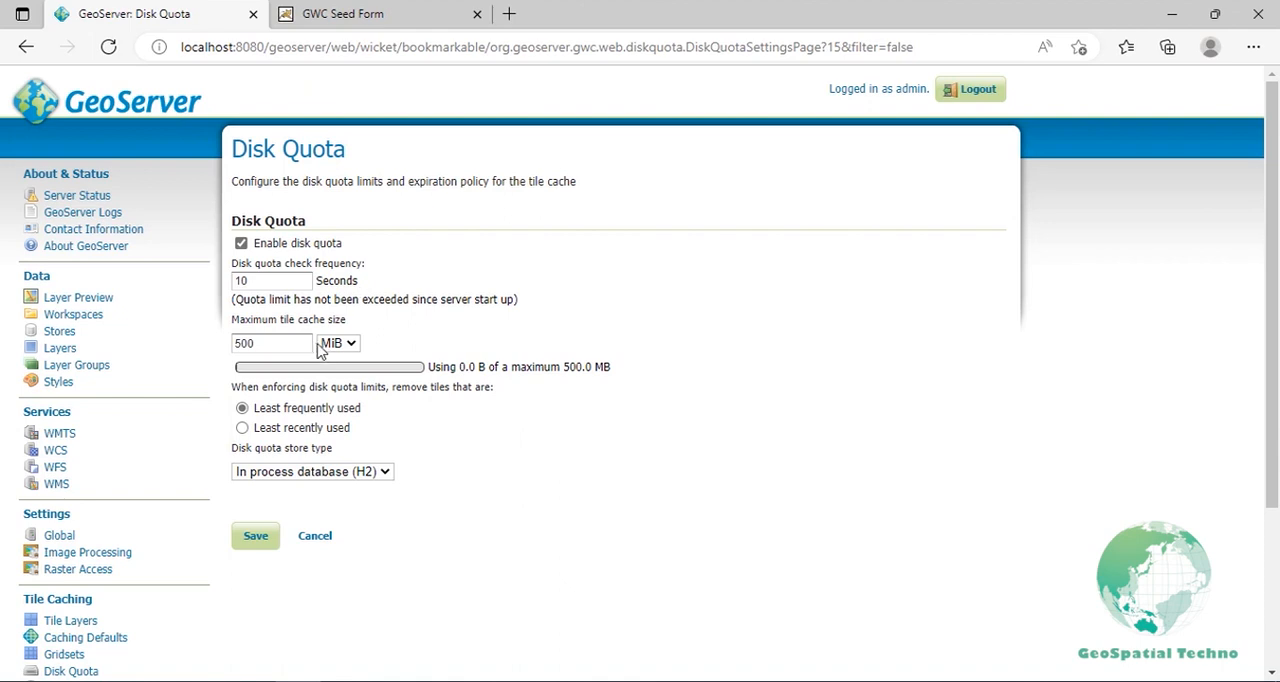
pyautogui.moveTo(309, 362)
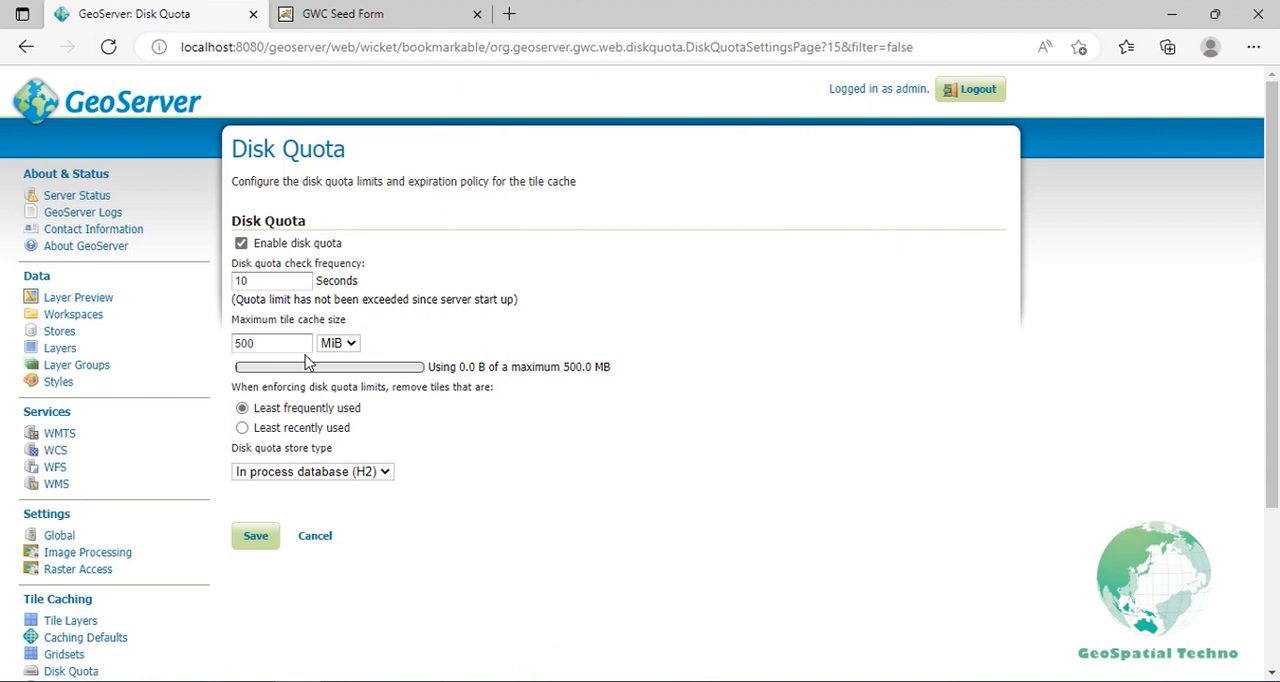
pyautogui.moveTo(308, 400)
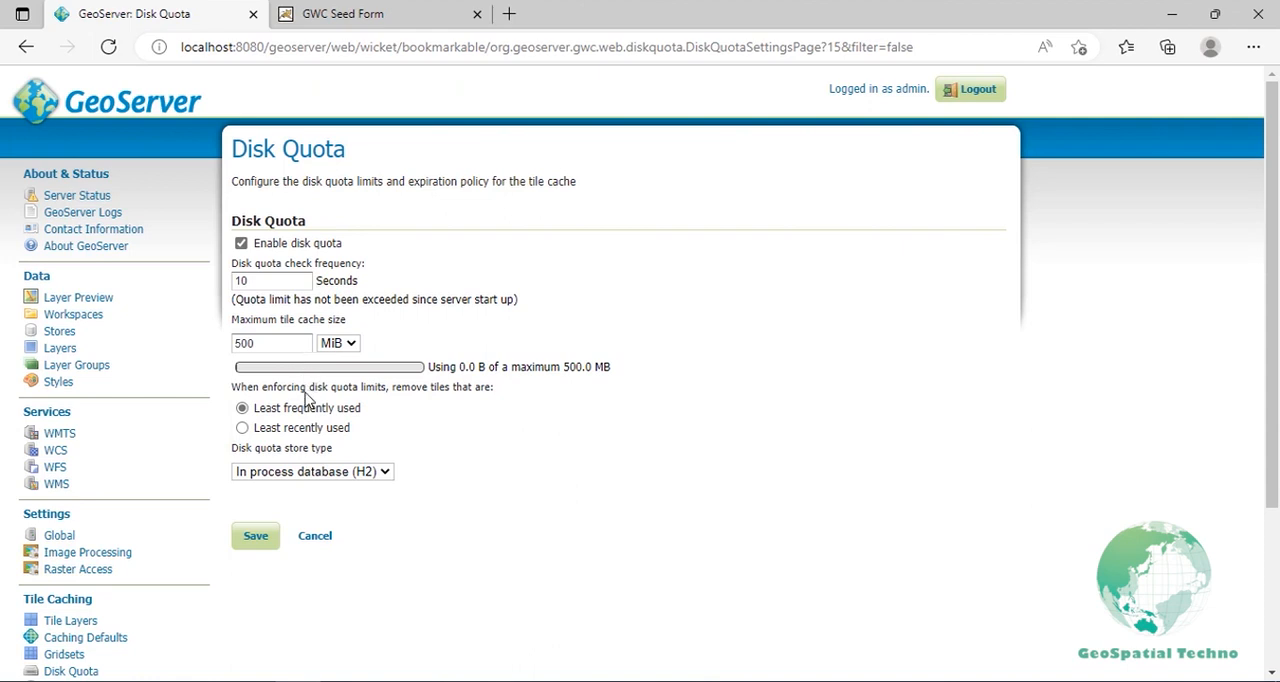
pyautogui.moveTo(318, 428)
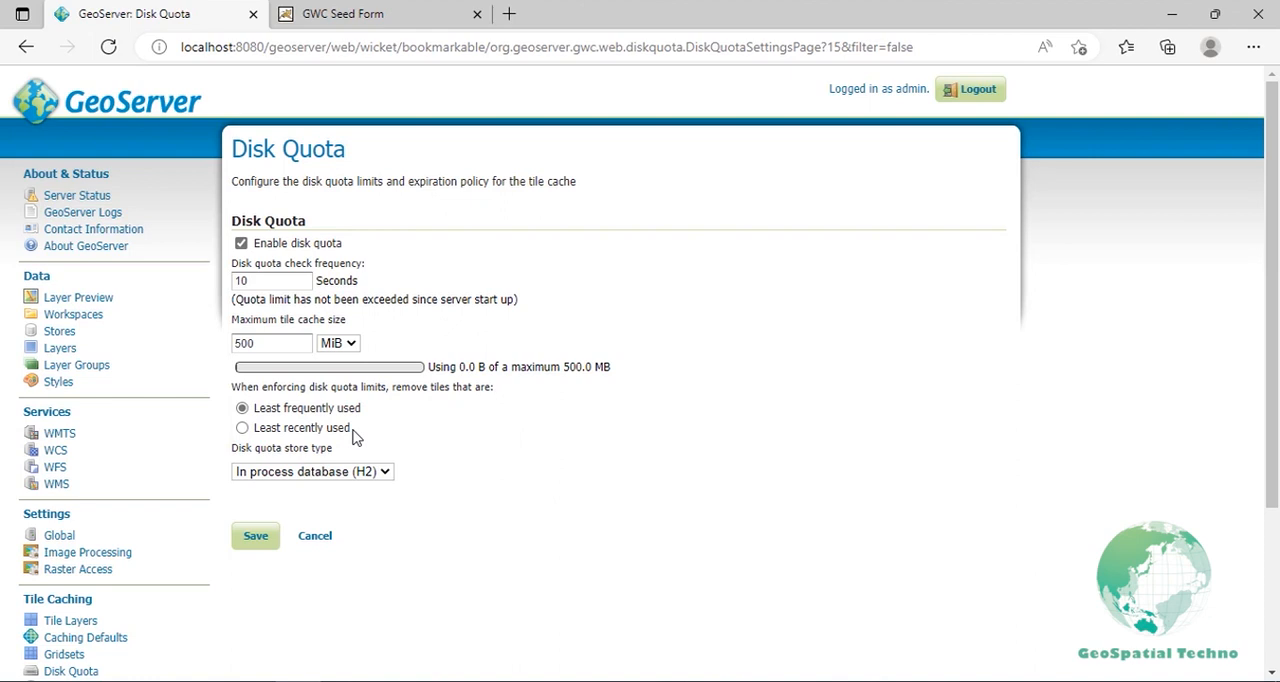
pyautogui.moveTo(380, 483)
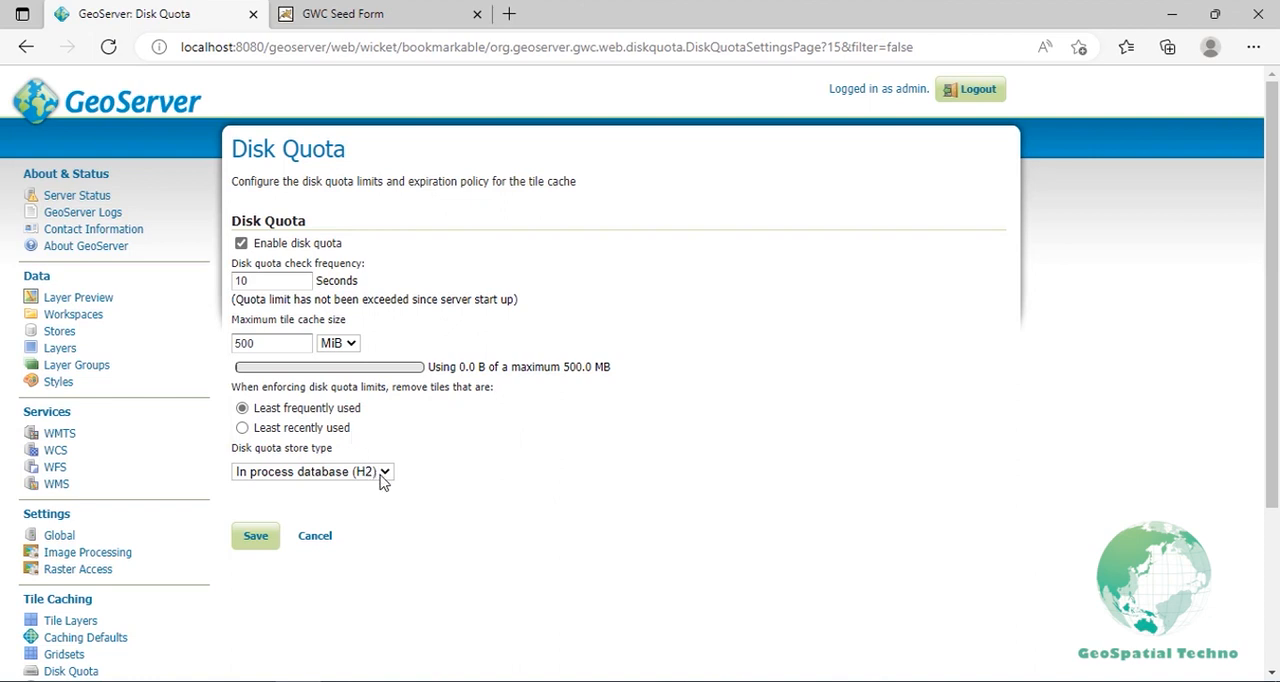
pyautogui.moveTo(385, 484)
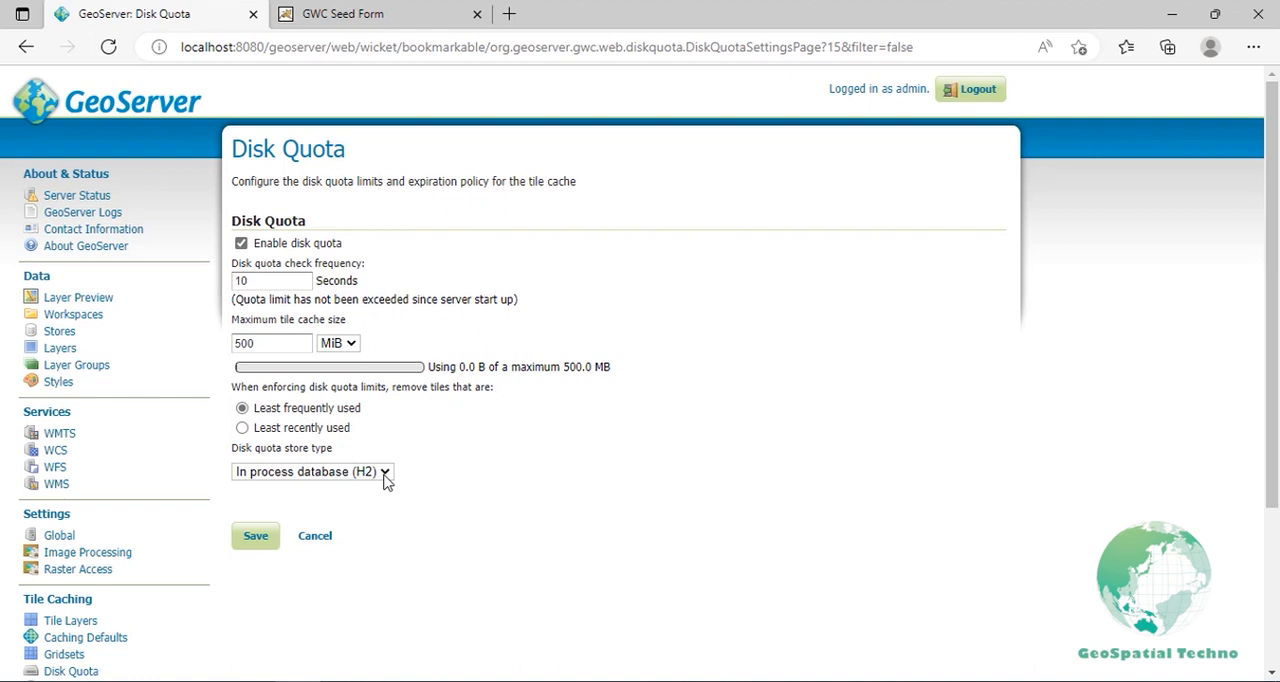
# Step: Try External database as the quota store, revert to In process database (H2), and save
pyautogui.click(312, 471)
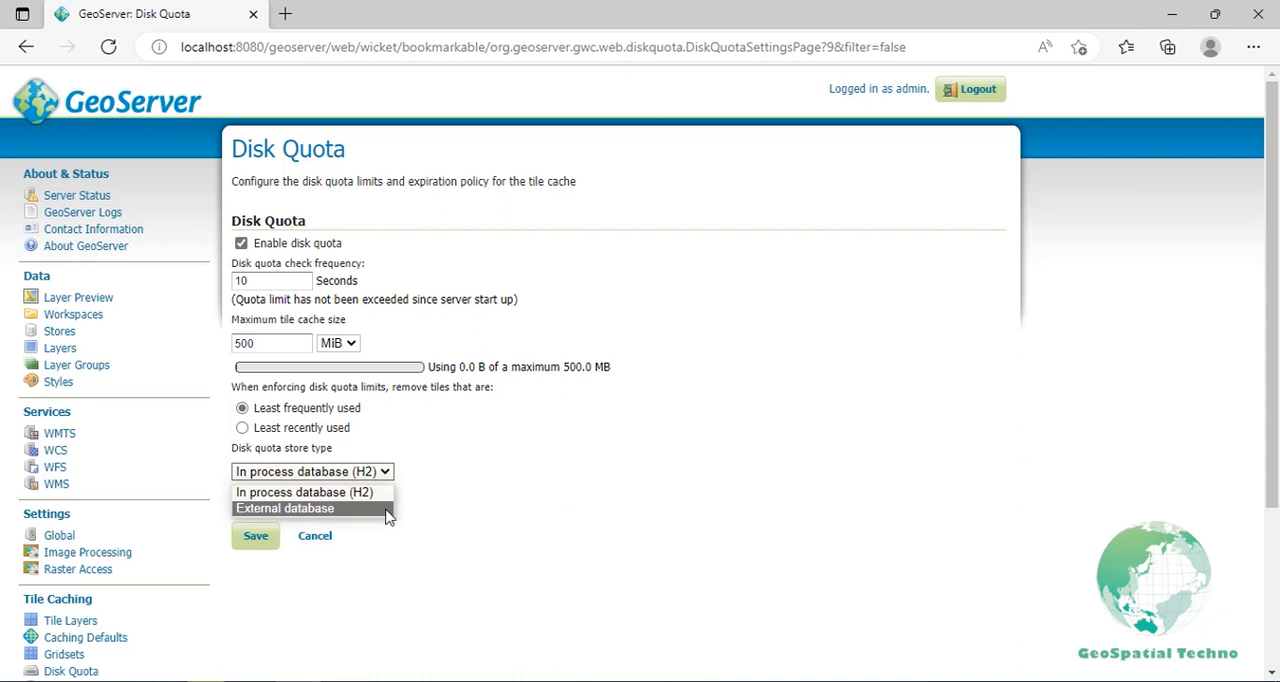
pyautogui.click(285, 508)
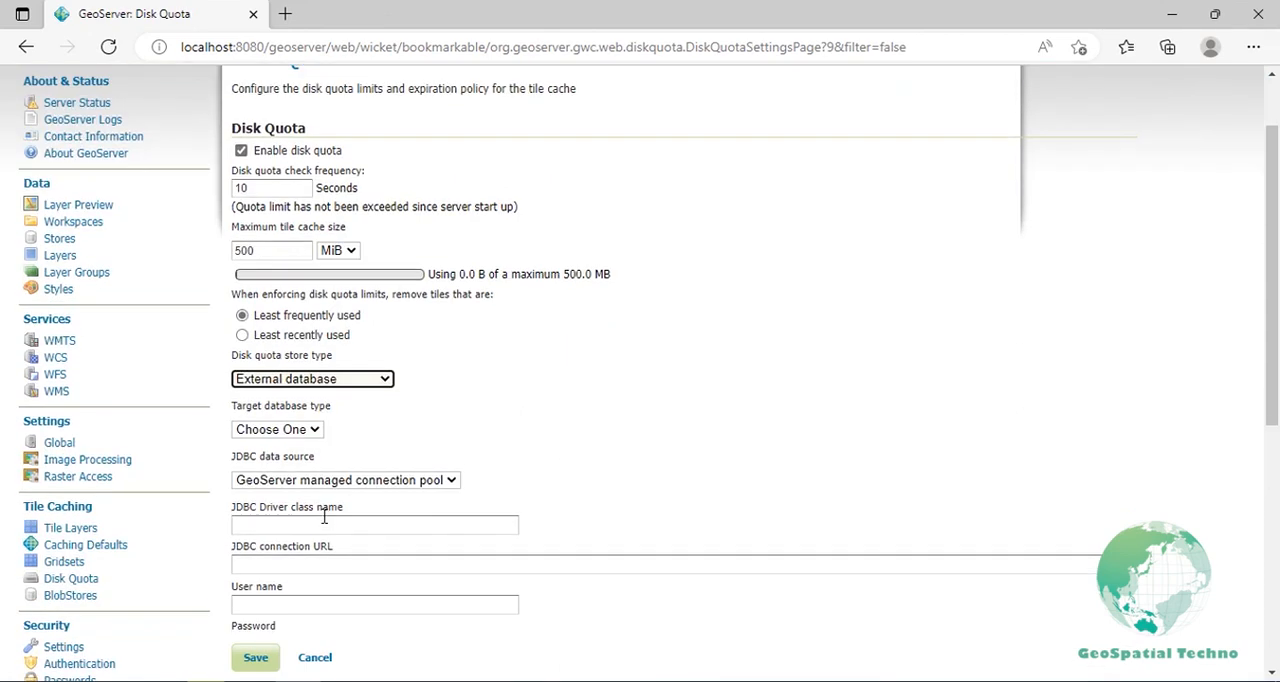
pyautogui.click(277, 429)
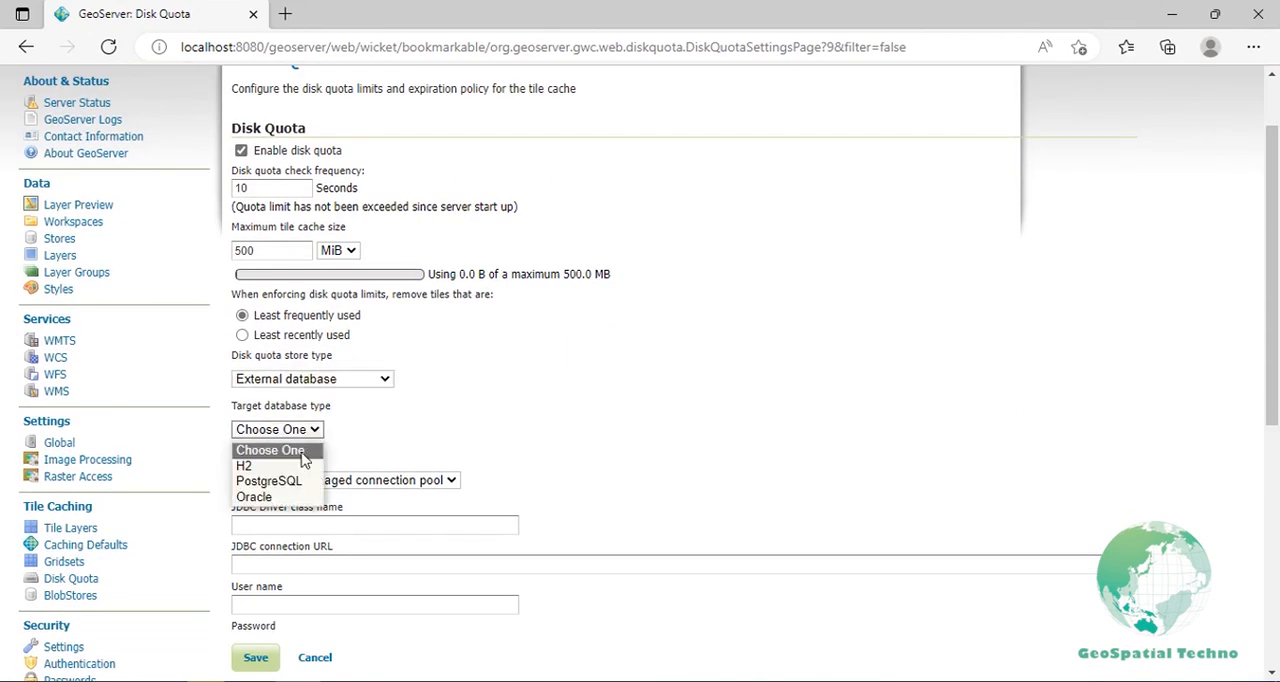
pyautogui.moveTo(268, 481)
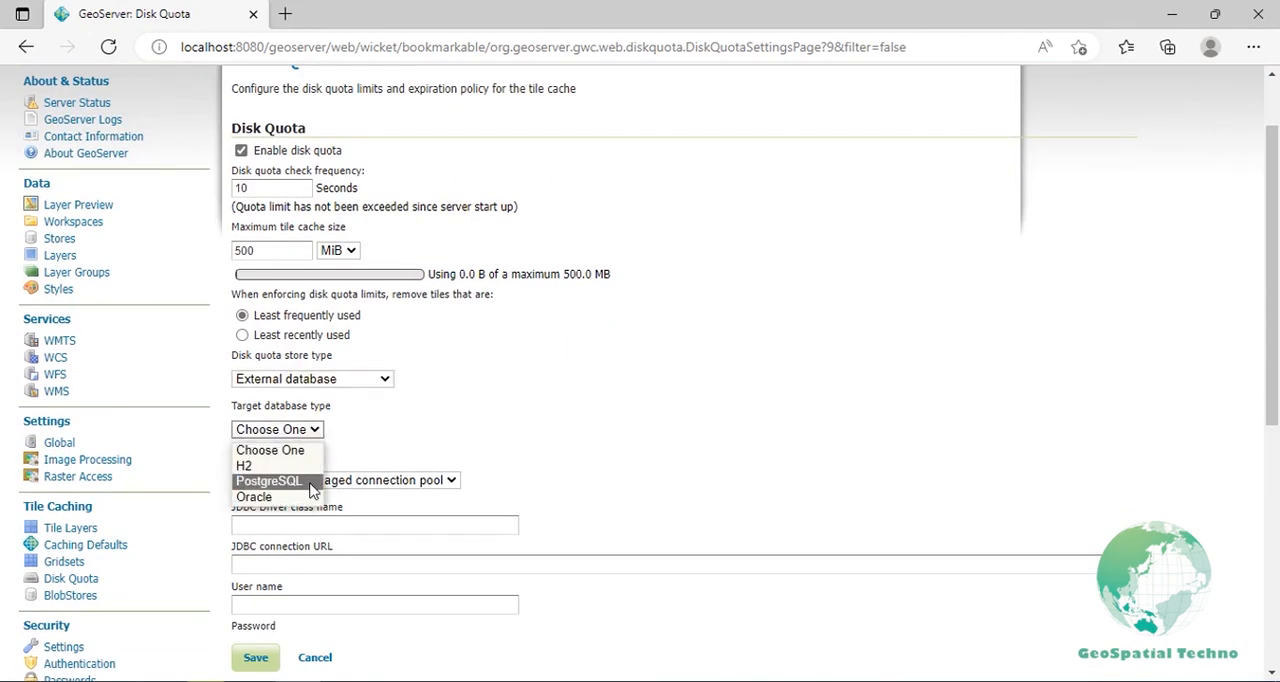
pyautogui.moveTo(253, 497)
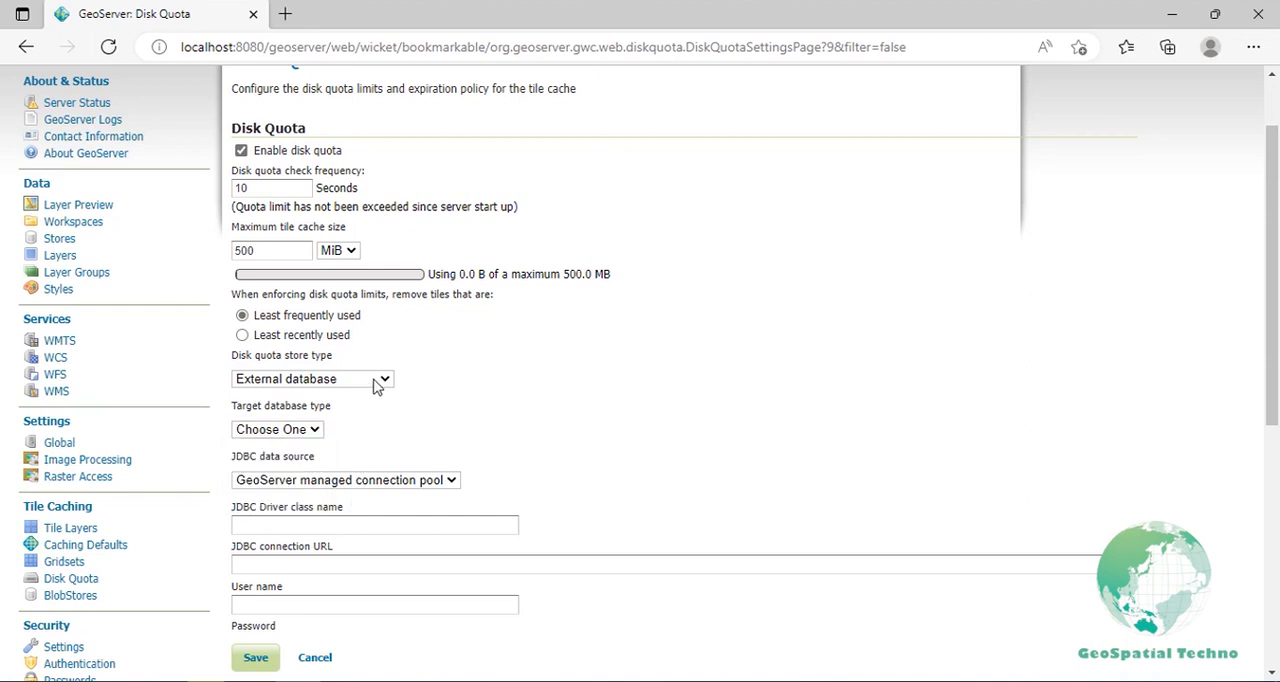
pyautogui.click(312, 378)
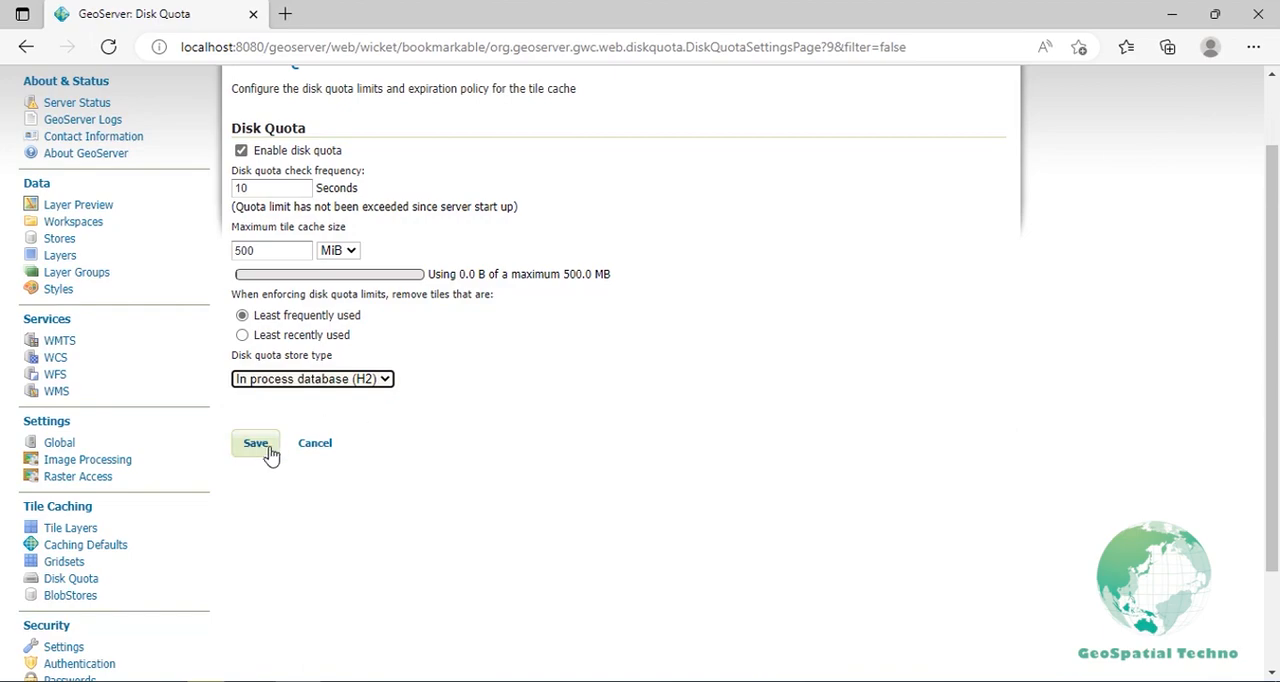
pyautogui.click(255, 443)
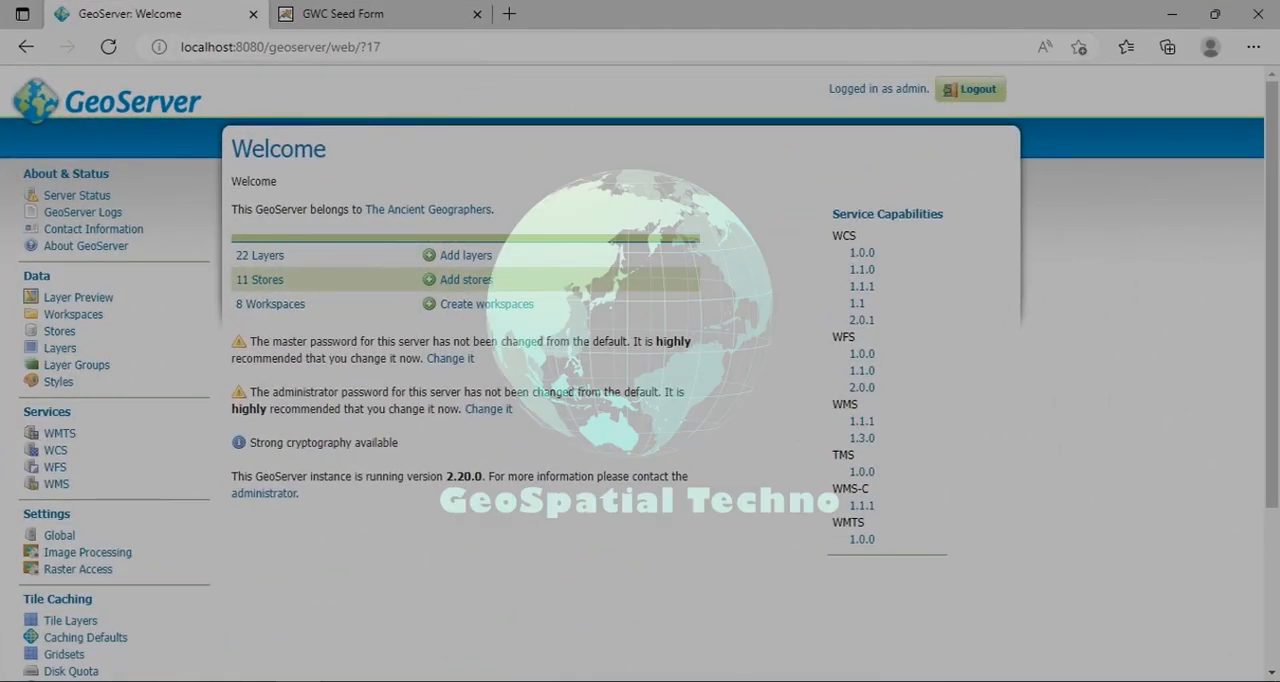